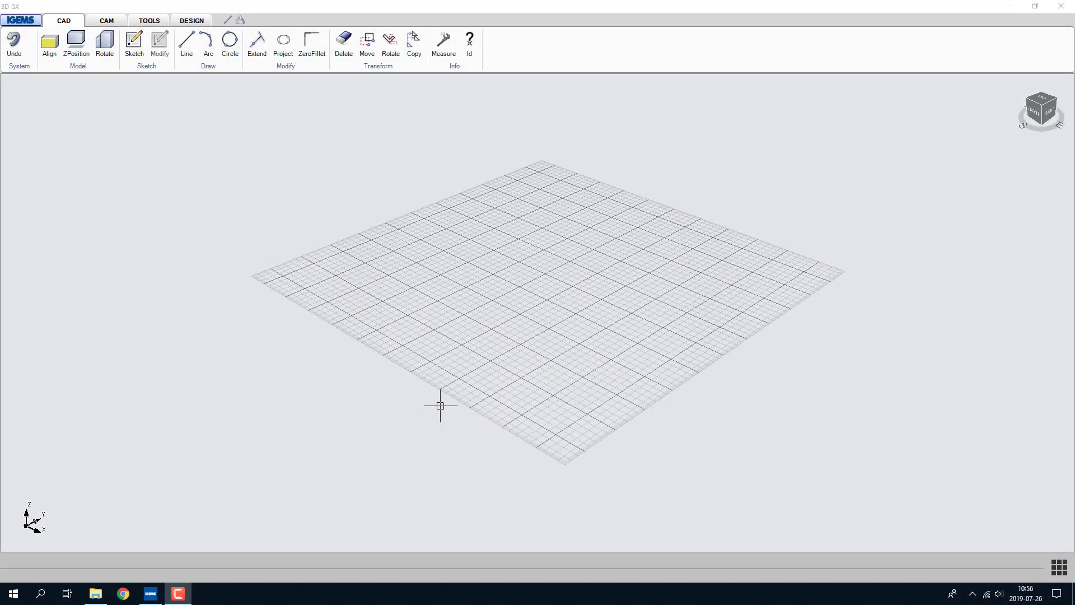
mouse_move(396, 411)
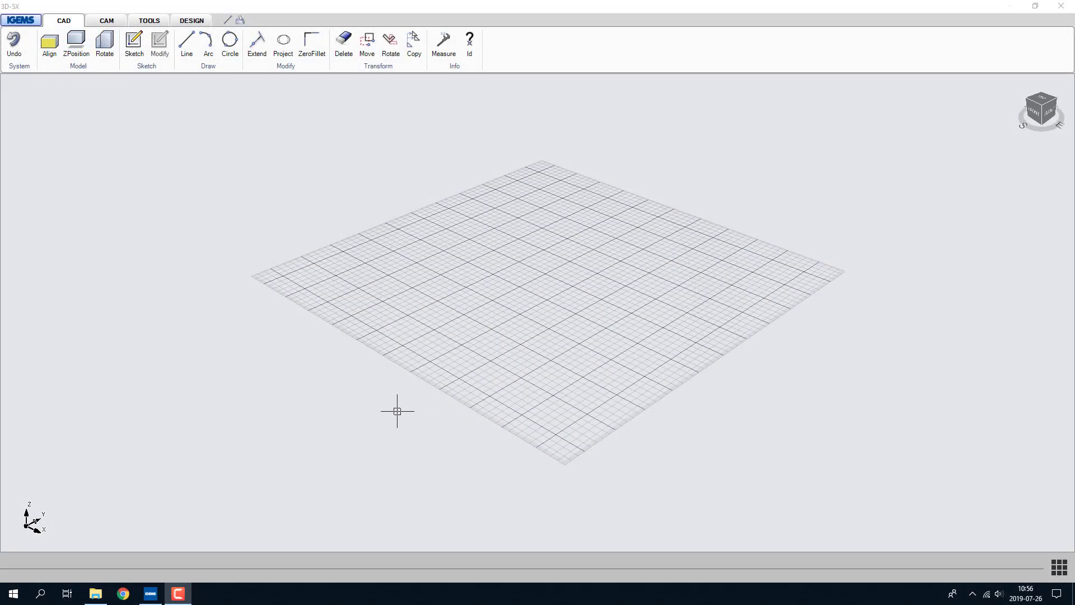
mouse_move(374, 416)
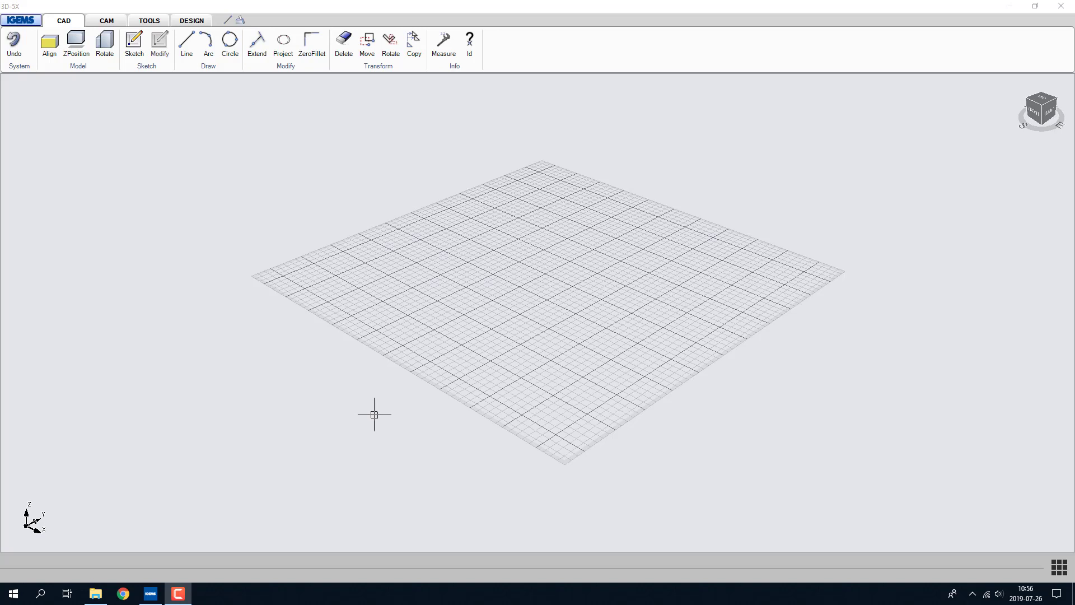
mouse_move(355, 411)
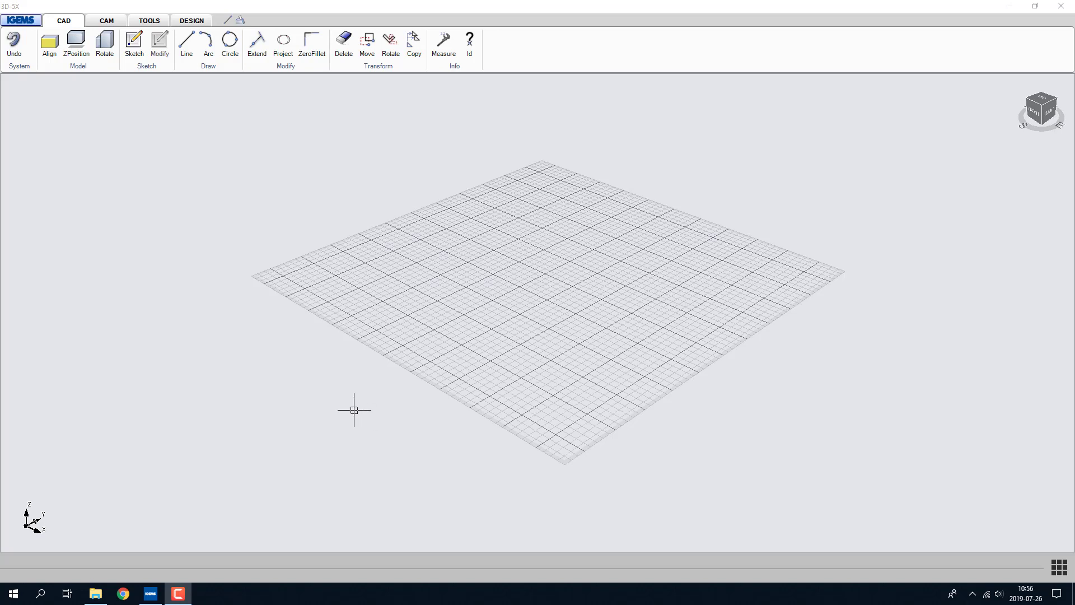
mouse_move(322, 423)
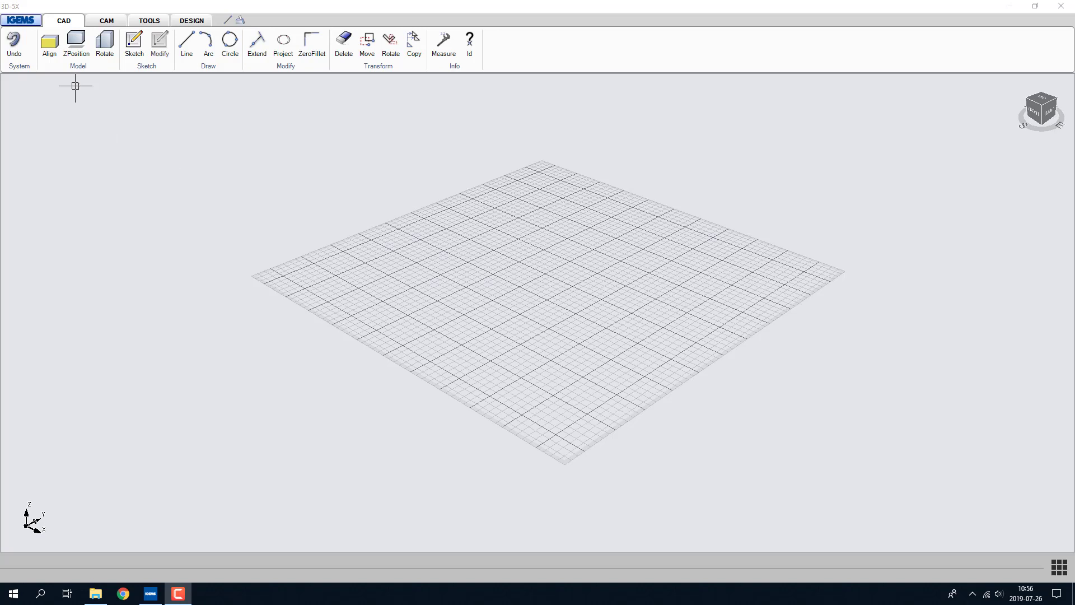
Load the '18 Tube' sample from the bundled samples and fit the whole tube in view
left_click(20, 19)
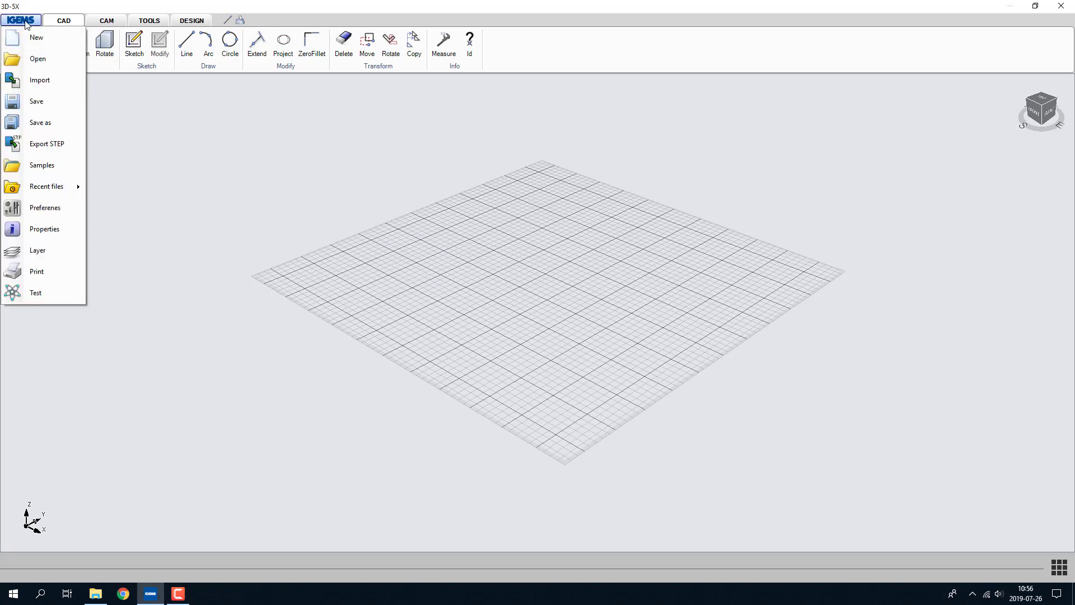
left_click(20, 20)
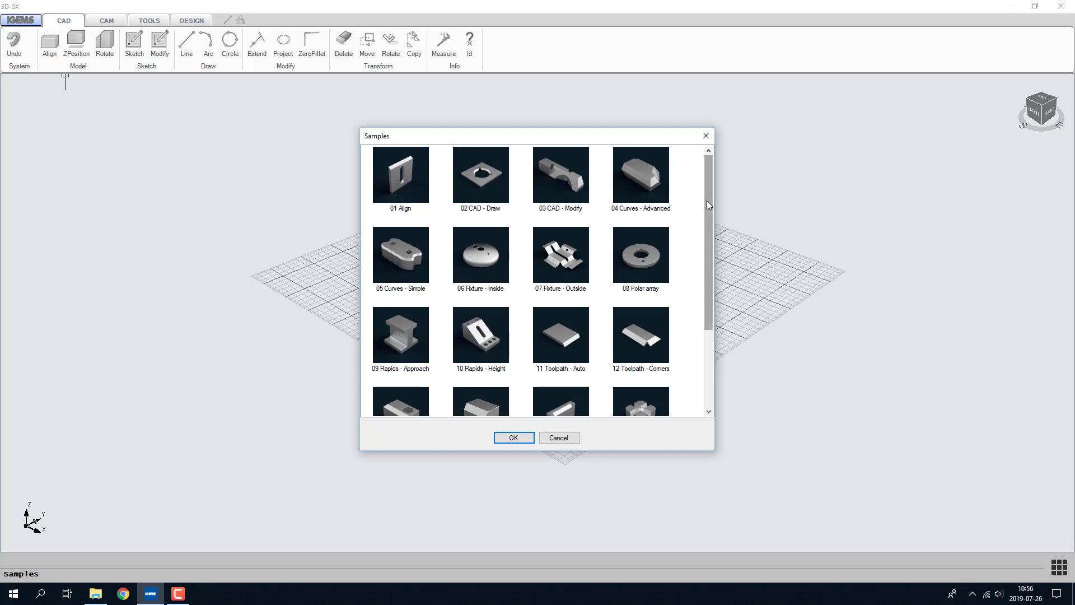
scroll("down", 3)
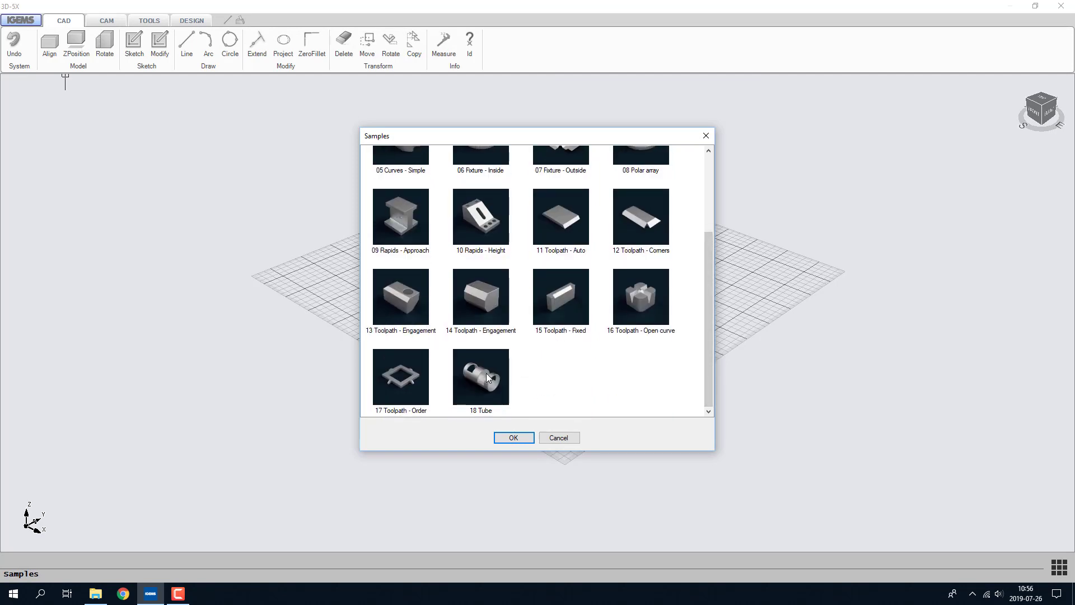
left_click(513, 438)
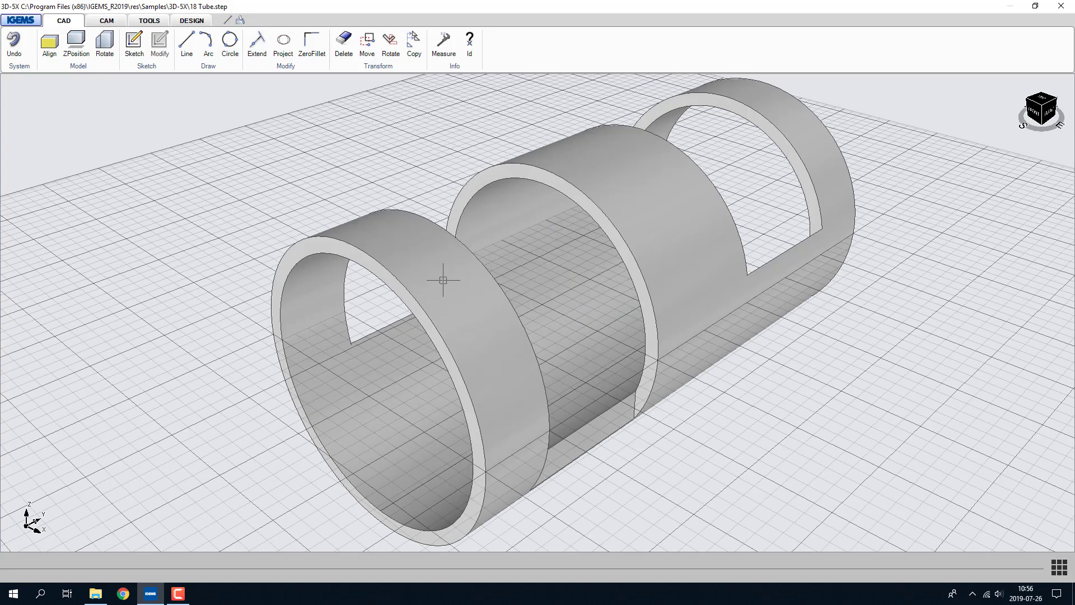
left_click_drag(445, 281, 301, 356)
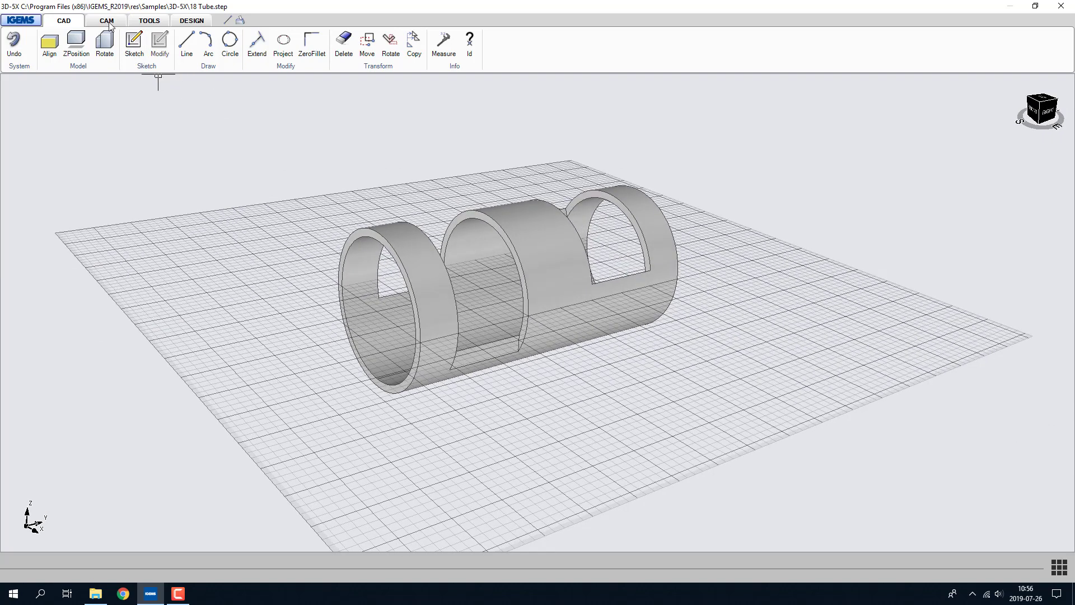
Define a rotation axis through the tube's centre by picking its circular edge in front view
left_click(107, 20)
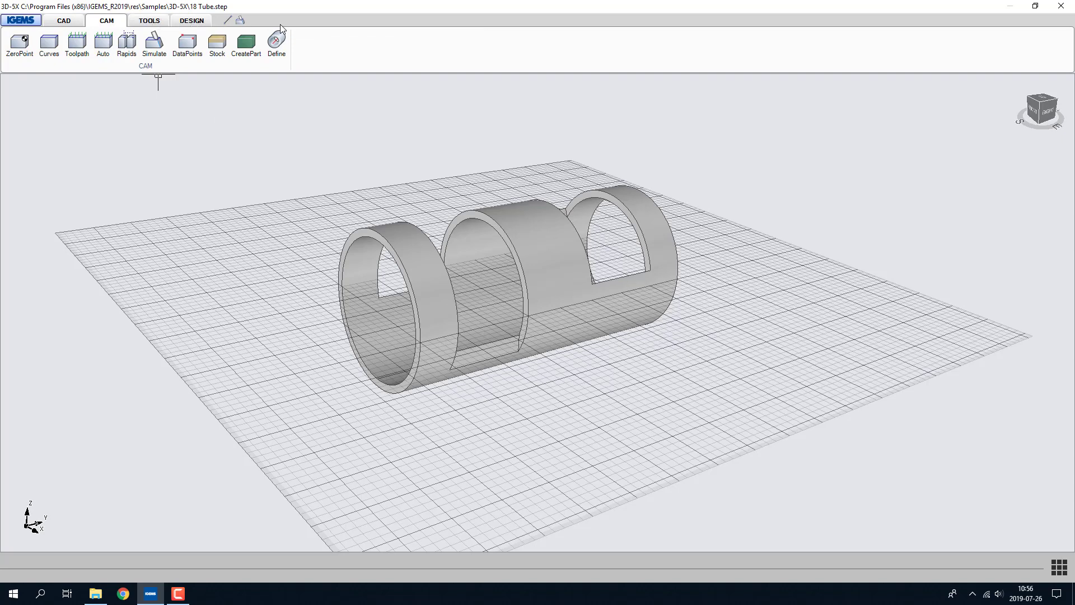
left_click(276, 45)
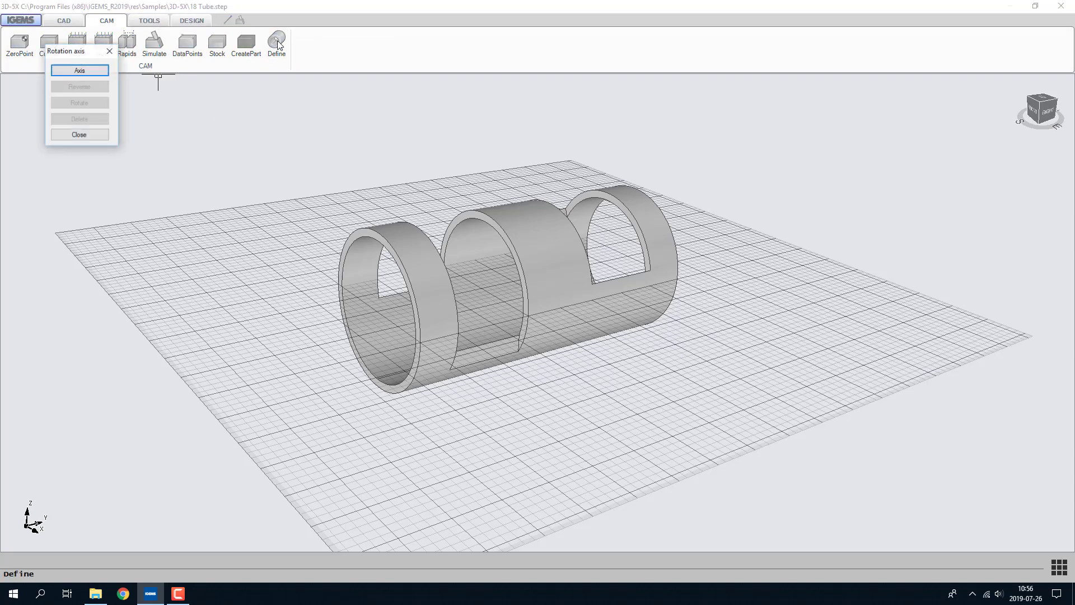
left_click(78, 69)
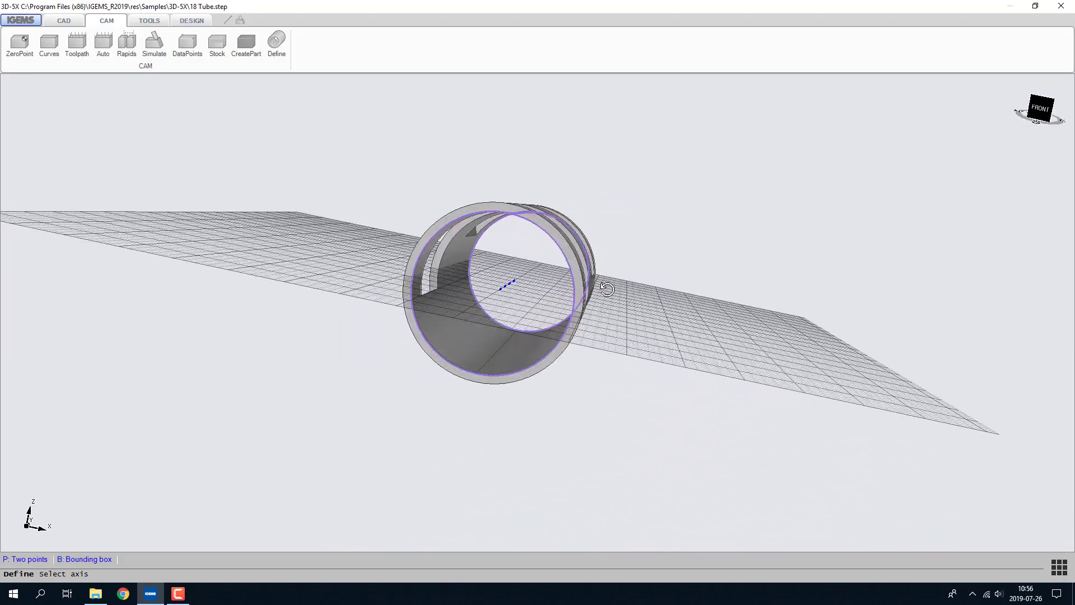
left_click_drag(603, 288, 517, 316)
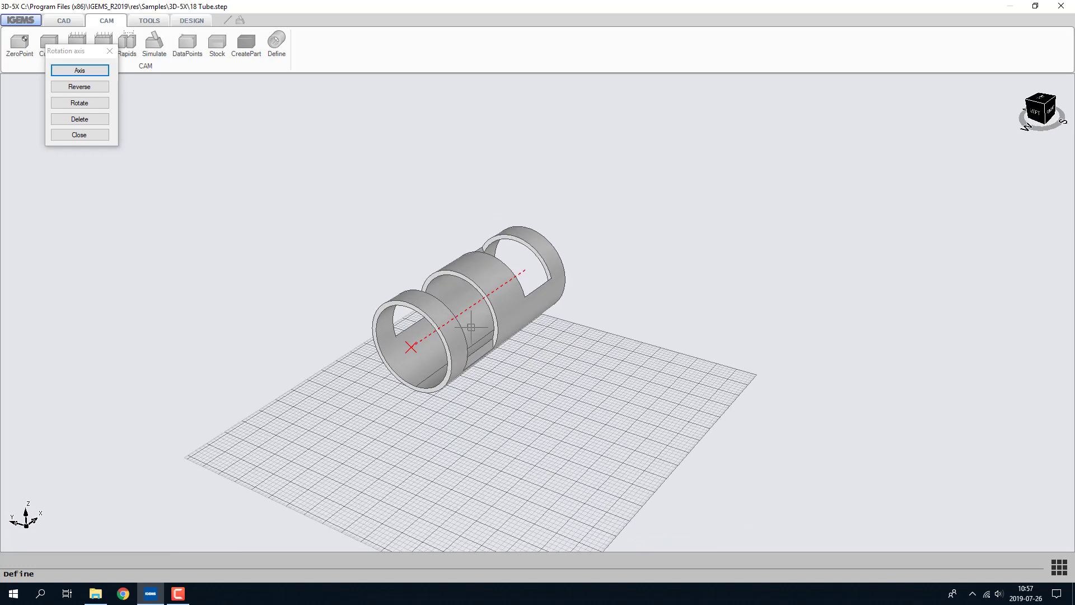
left_click(79, 135)
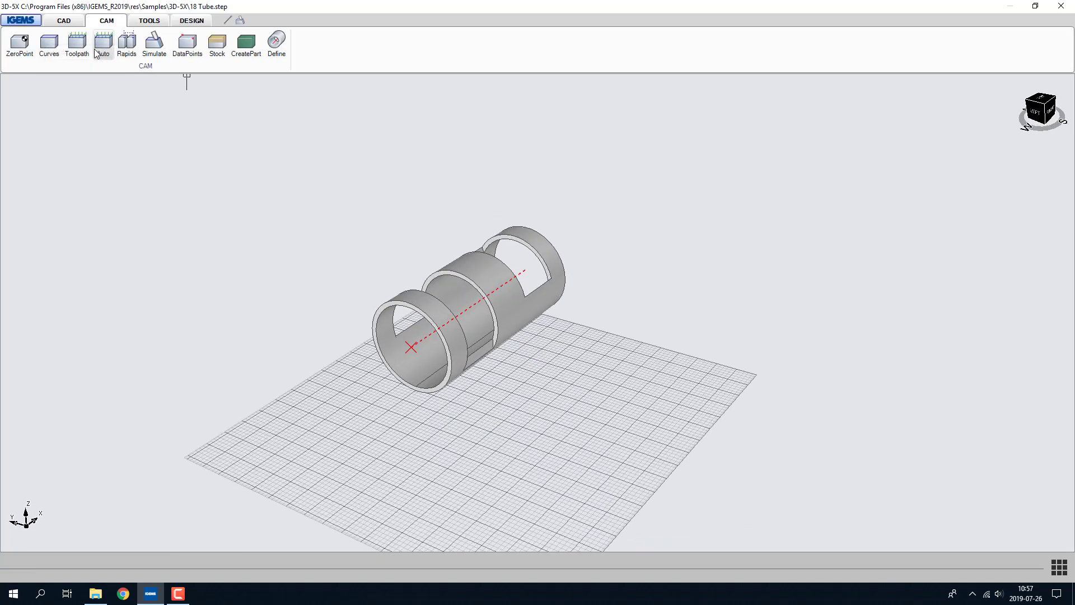
Extract cutting curves from the picked surfaces of the tube's cut-out slots
left_click(48, 45)
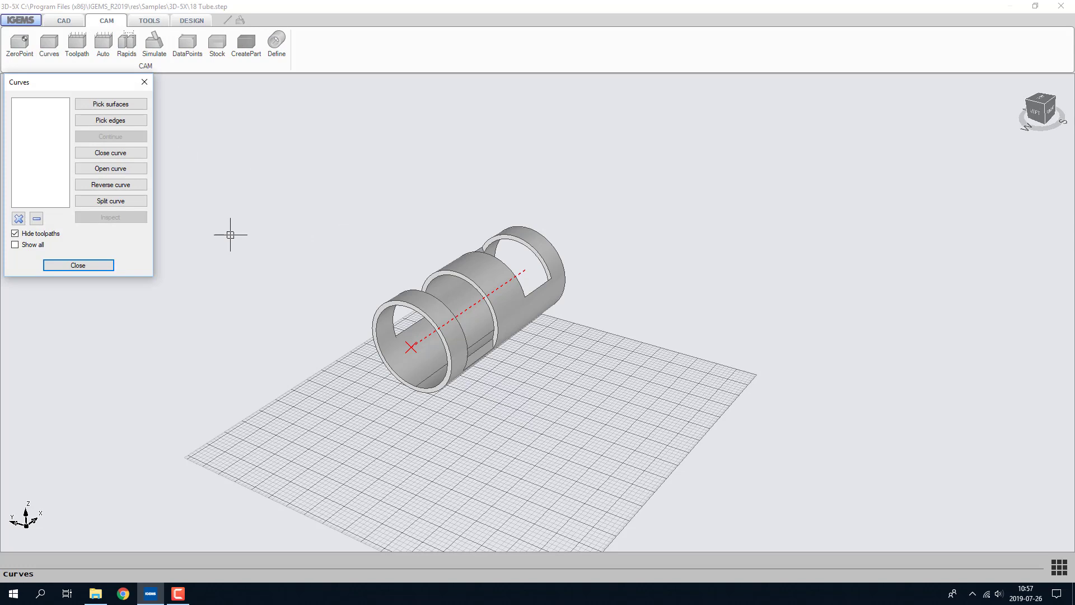
left_click(110, 120)
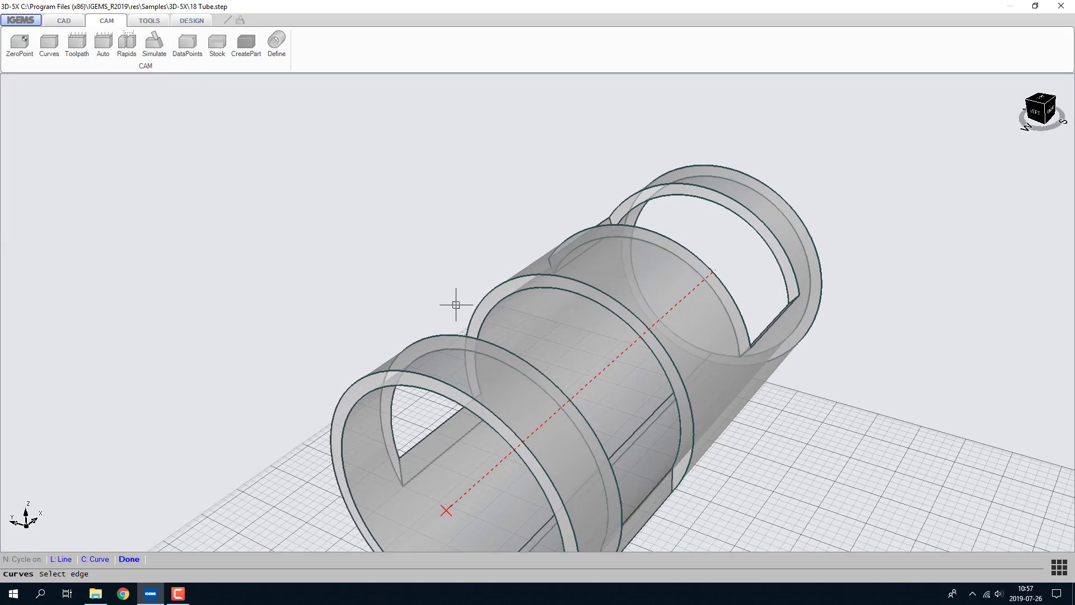
left_click(48, 45)
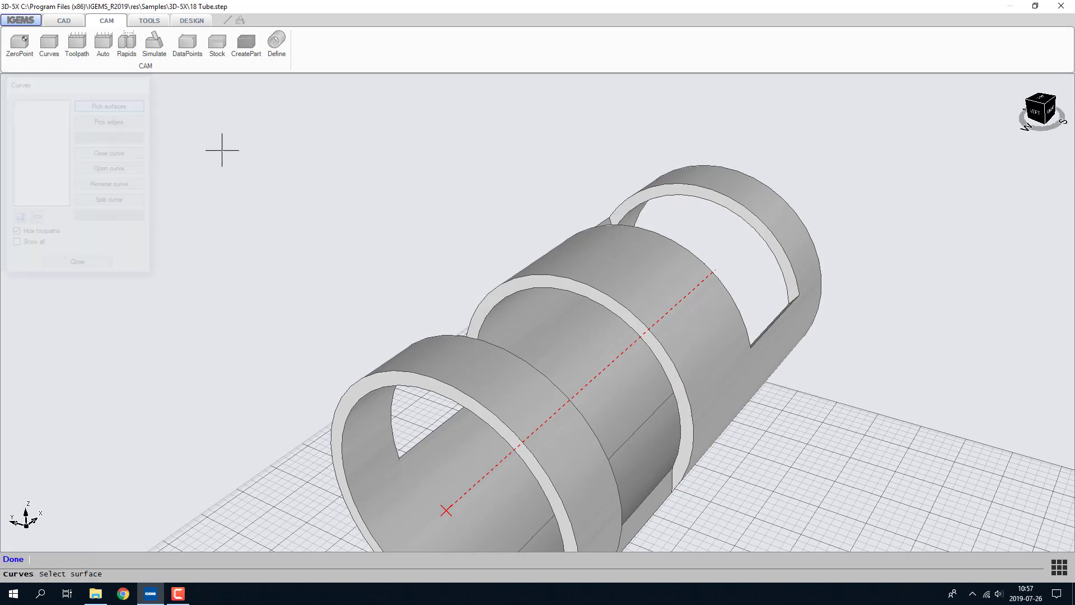
left_click(665, 497)
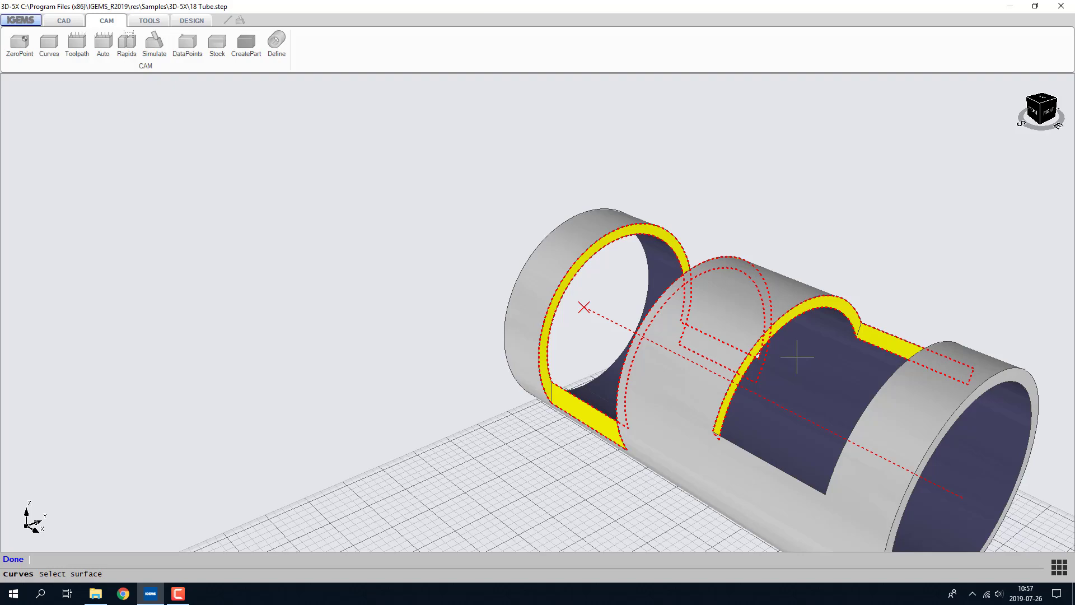
left_click_drag(798, 356, 765, 447)
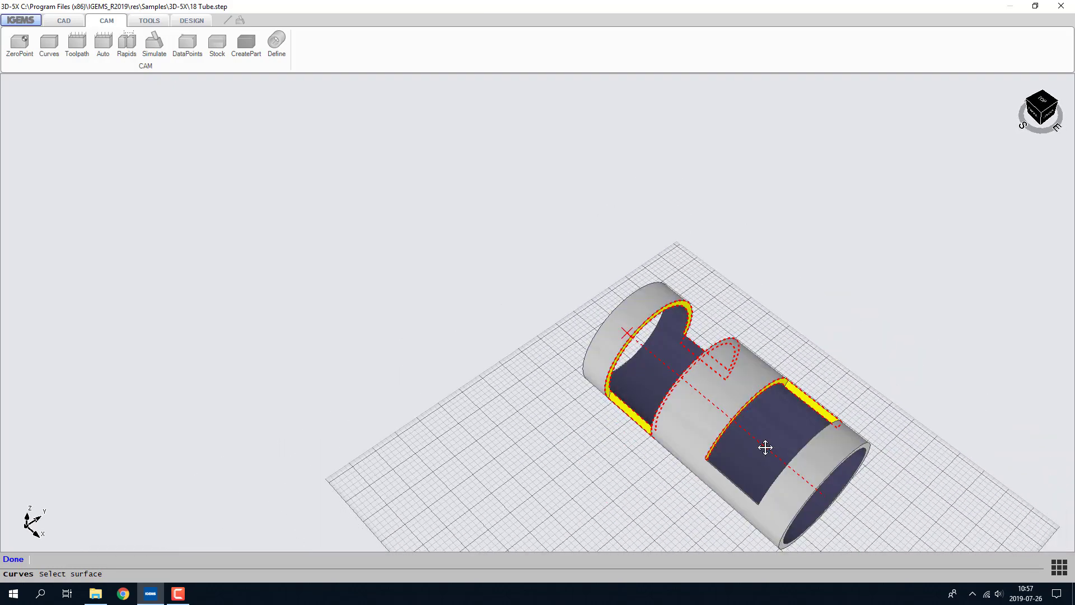
left_click_drag(765, 447, 487, 389)
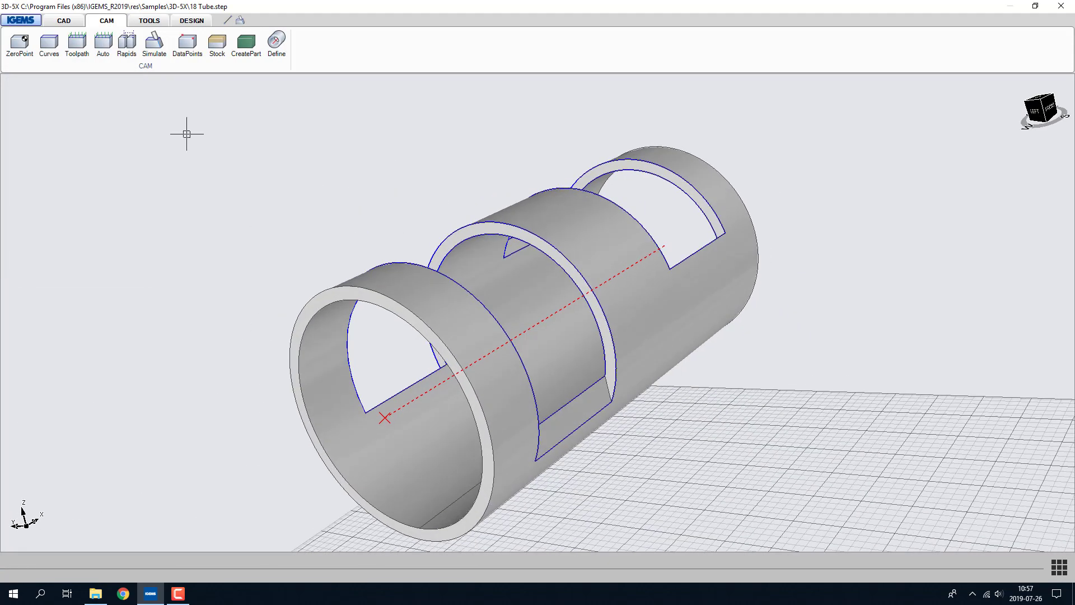
Create toolpath CUT 0 with its start point on a cut-out edge and the default lead-in
left_click(76, 45)
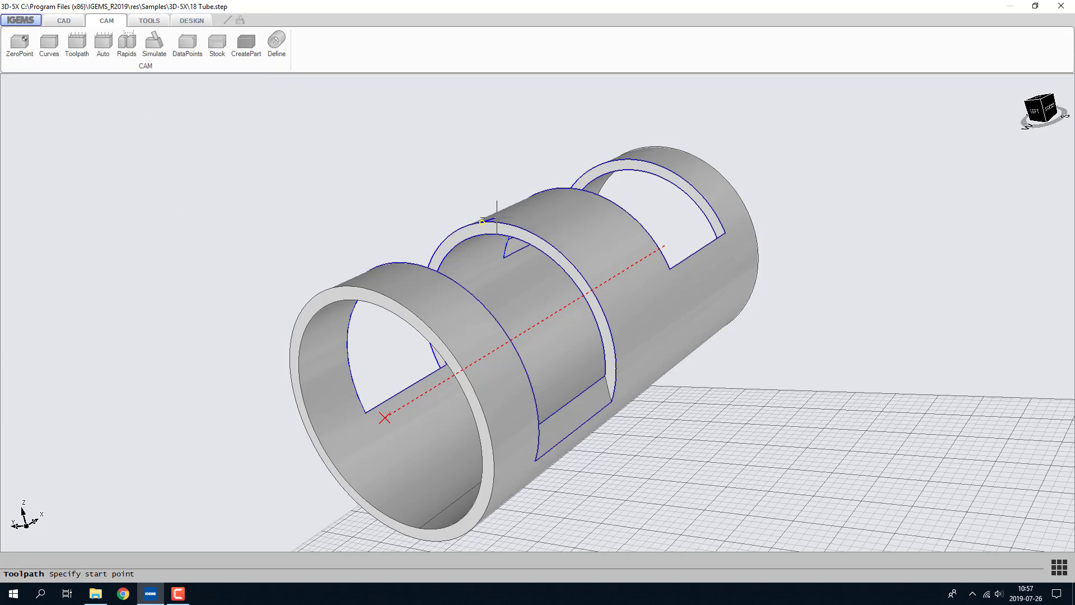
left_click(487, 220)
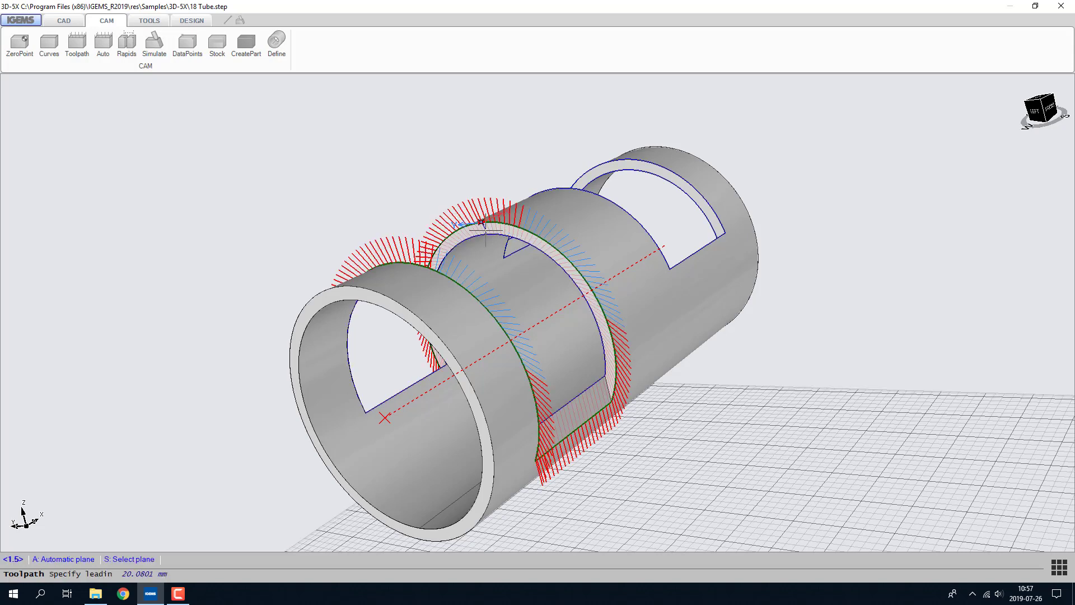
left_click(77, 44)
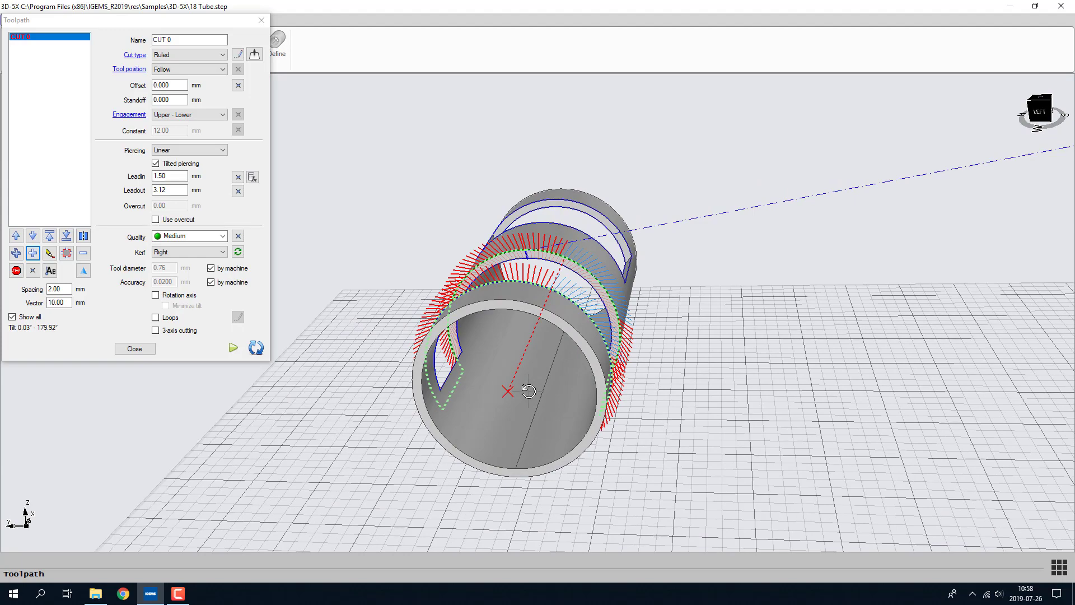
Enable the rotation axis for CUT 0, then begin a toolpath on the right-hand cutout contour
left_click_drag(527, 390, 692, 211)
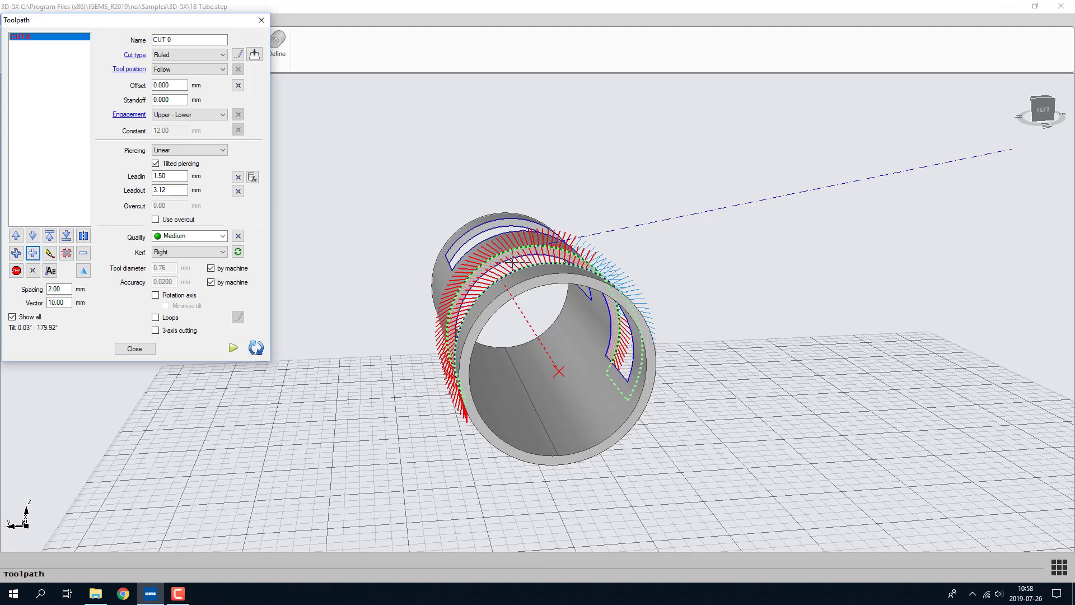
left_click(155, 294)
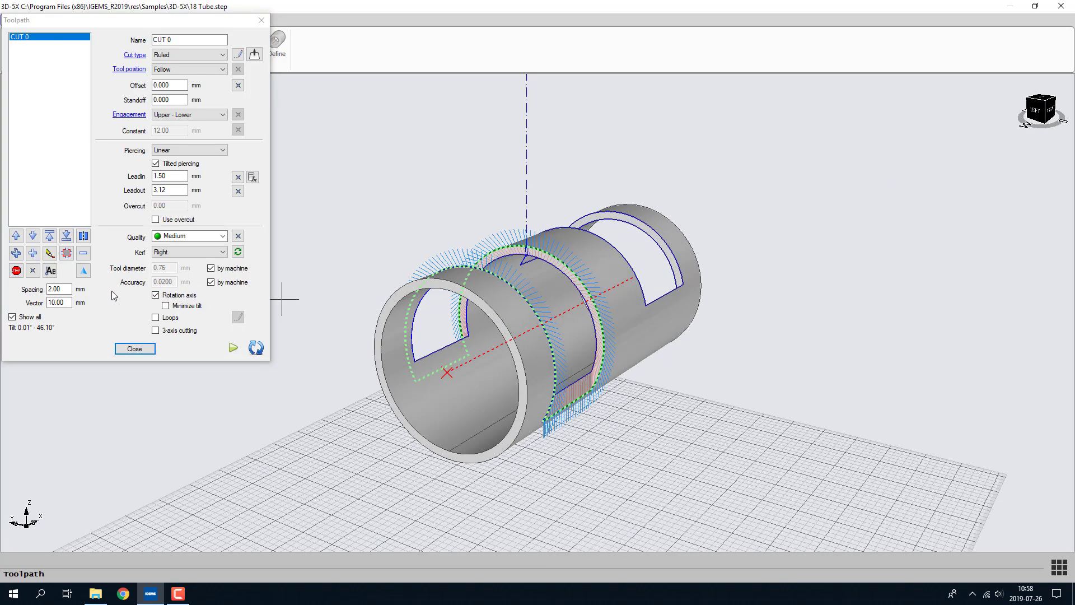
left_click(155, 305)
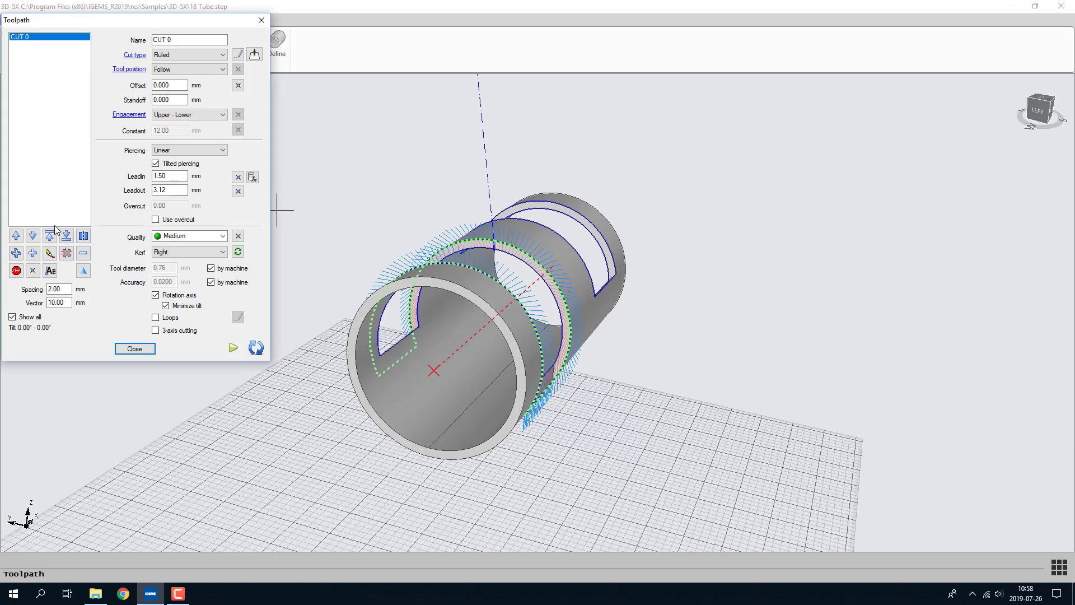
left_click(135, 348)
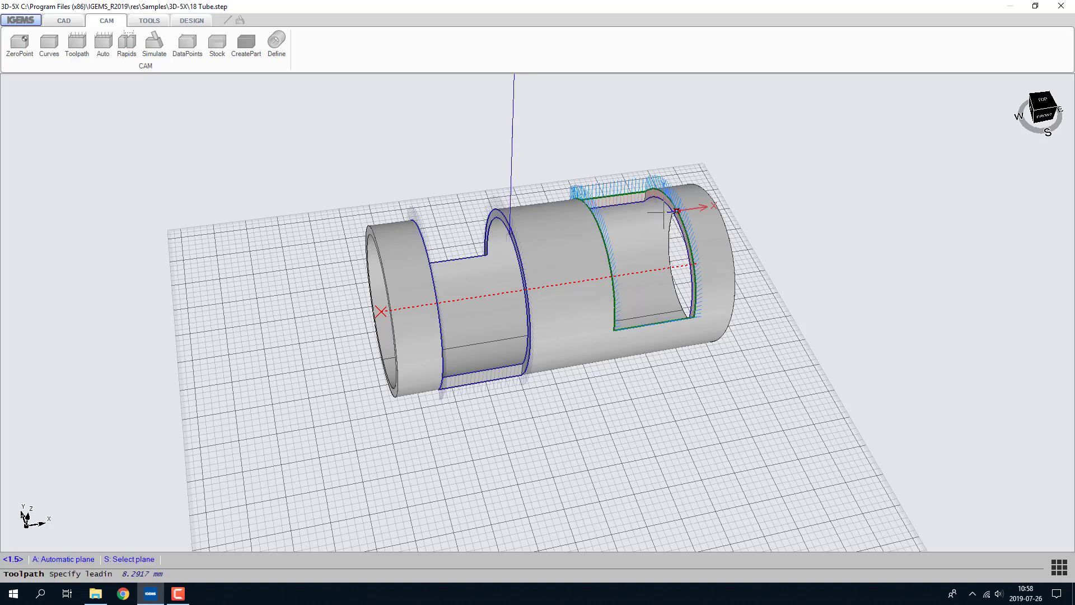
Finish CUT 1 on the right-hand cutout and generate rapid moves between the two cuts
left_click(76, 45)
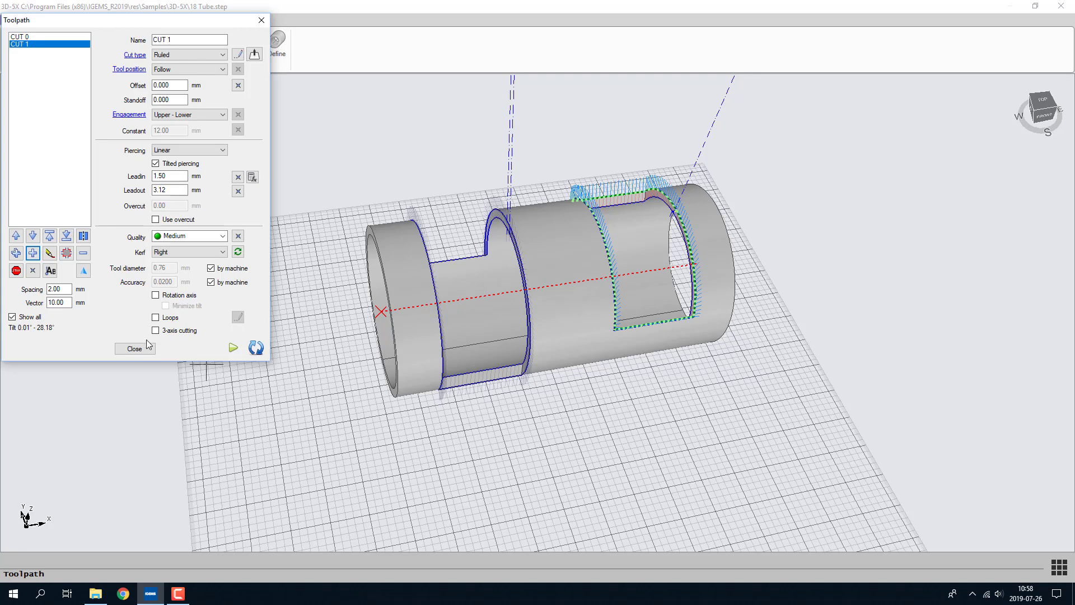
left_click(135, 348)
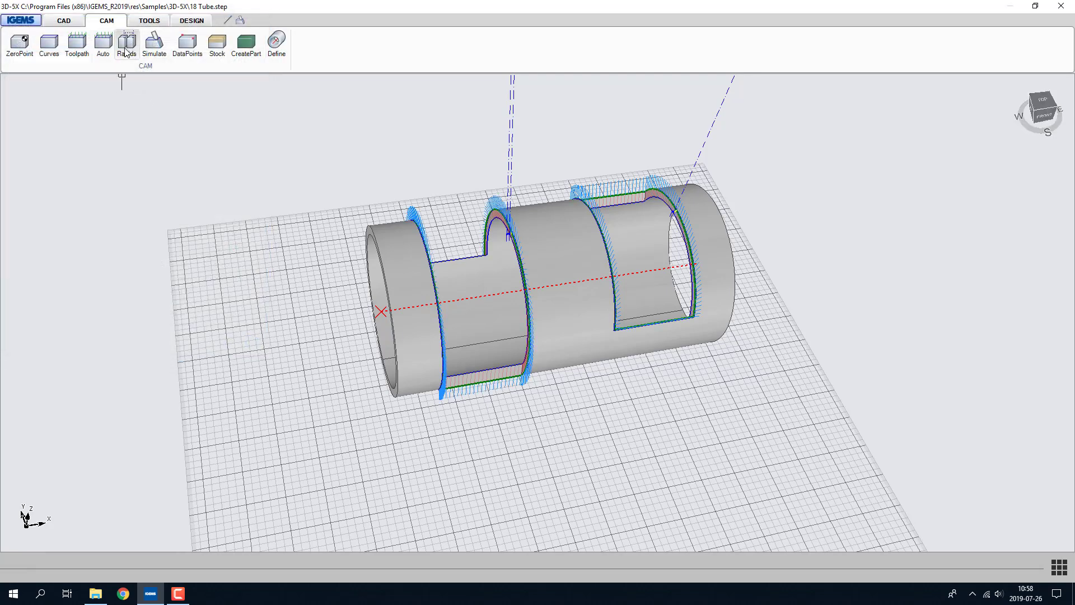
left_click(126, 45)
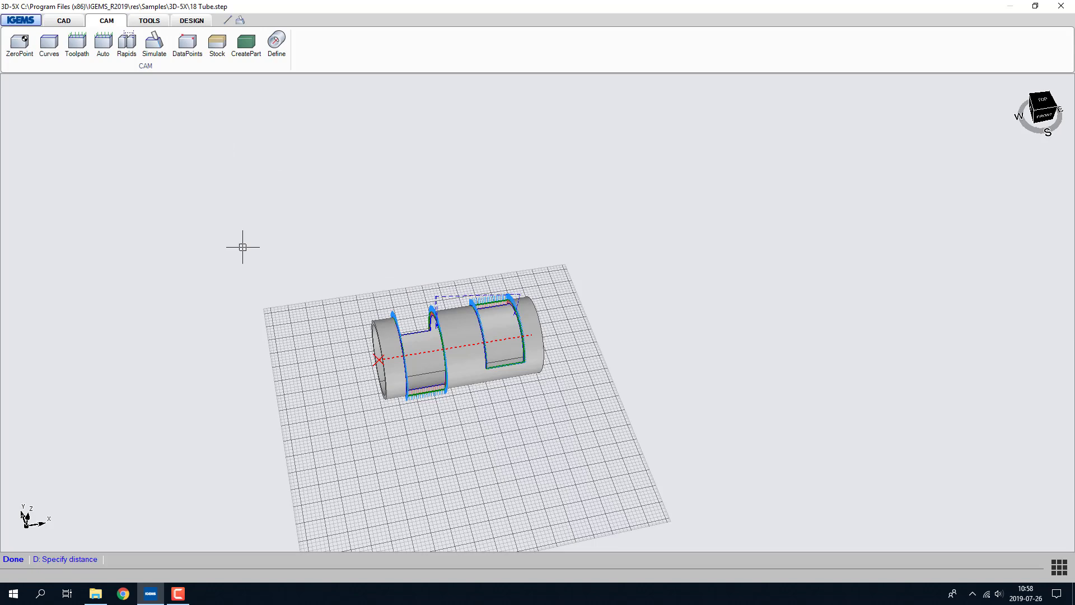
Run the collision simulation of CUT 0 and CUT 1 around the tube, then close it
left_click(154, 43)
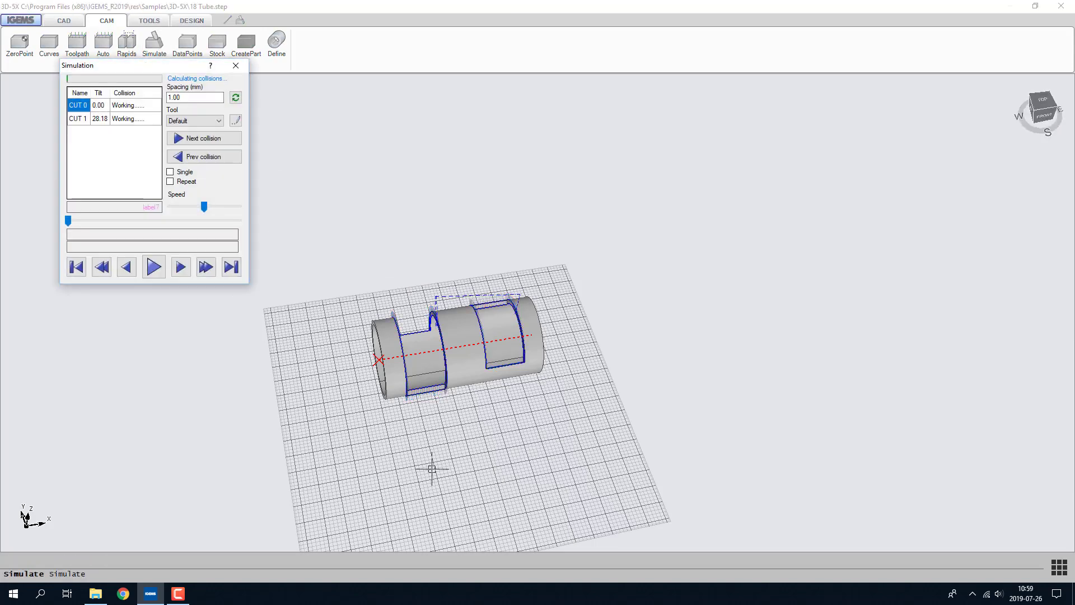
left_click(153, 266)
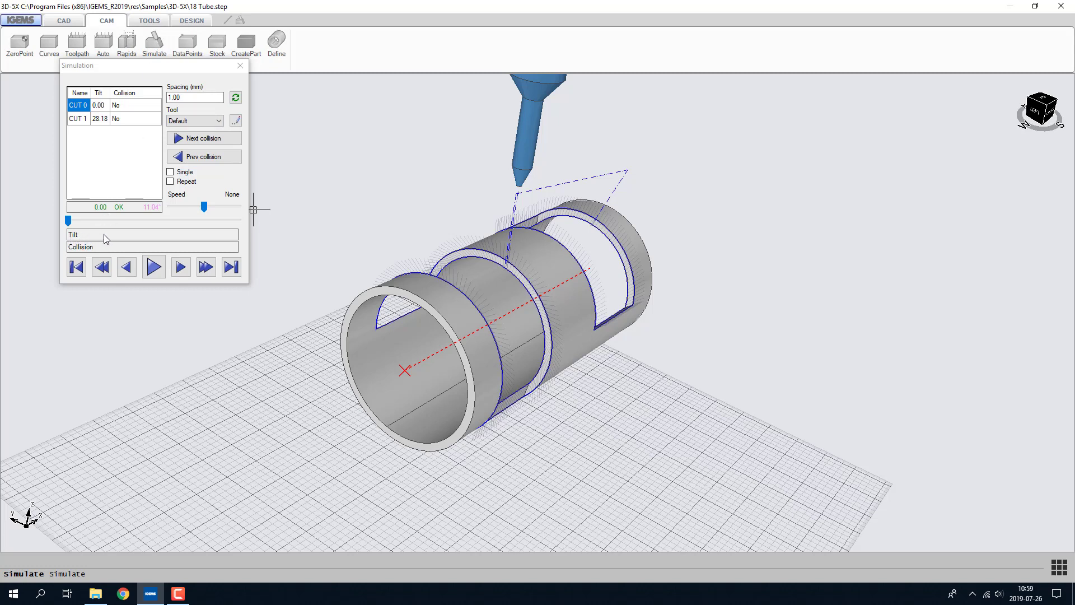
left_click(154, 267)
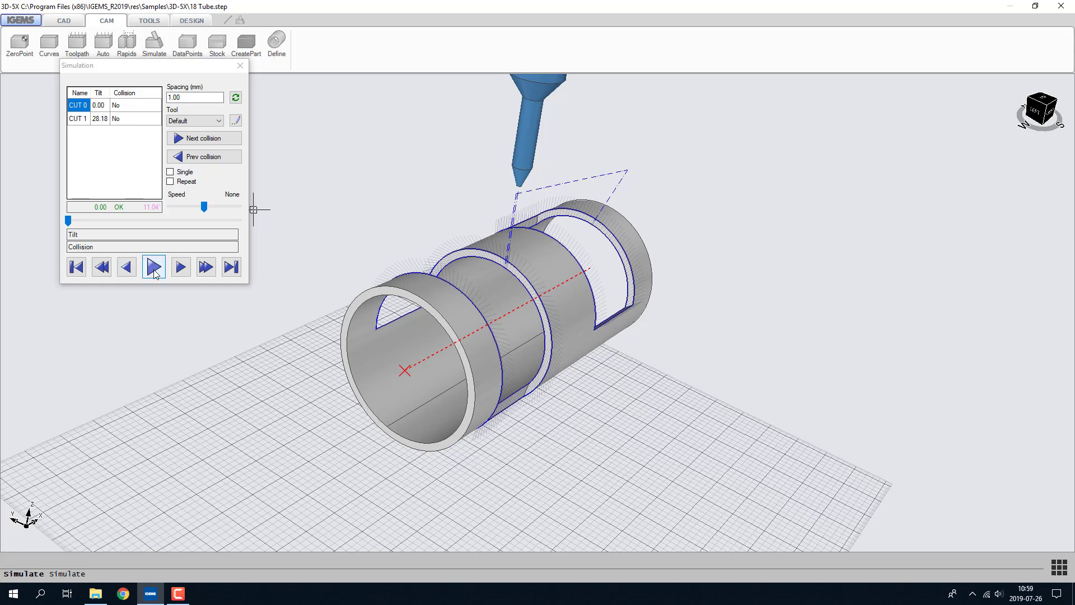
left_click(154, 267)
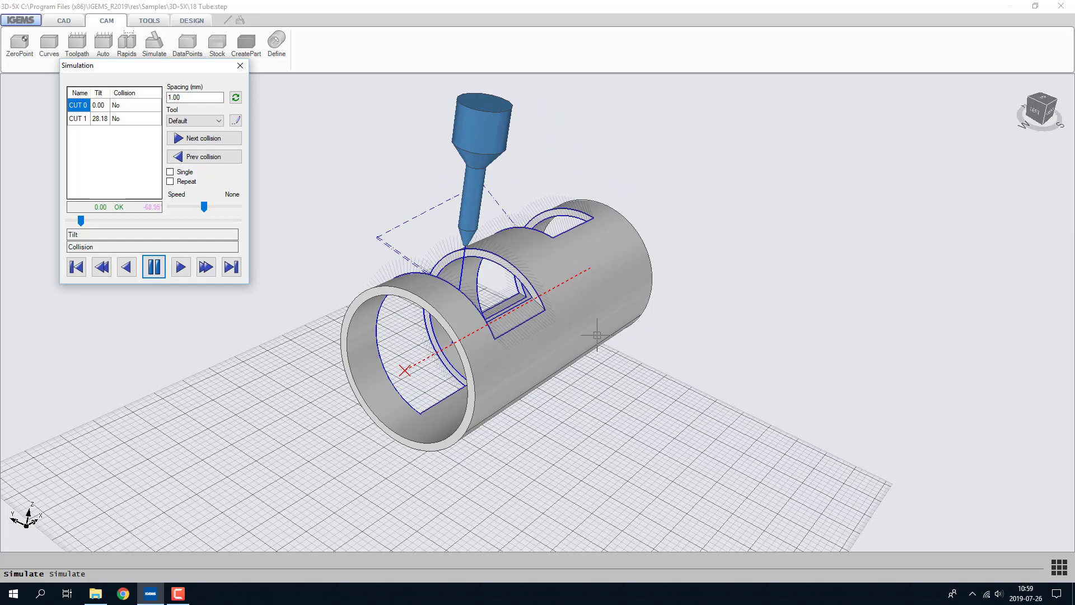
left_click(179, 266)
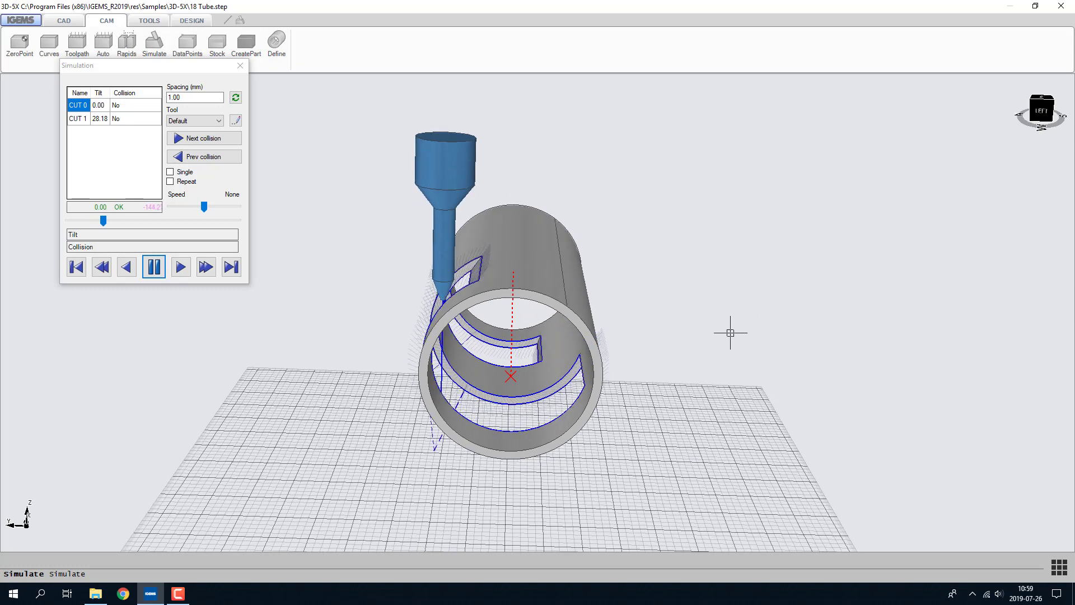
left_click(179, 267)
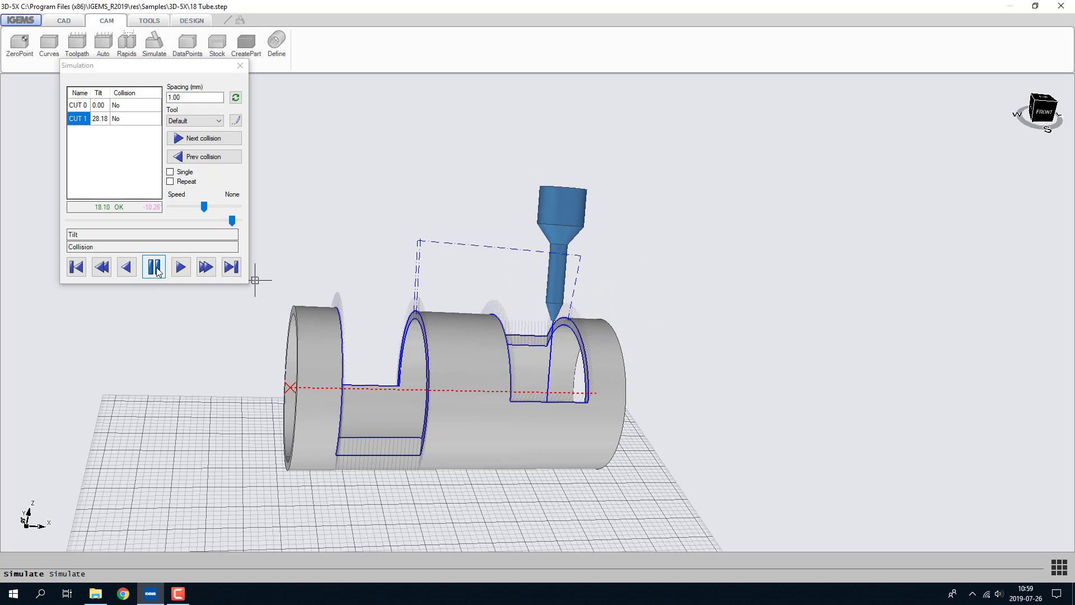
left_click(153, 267)
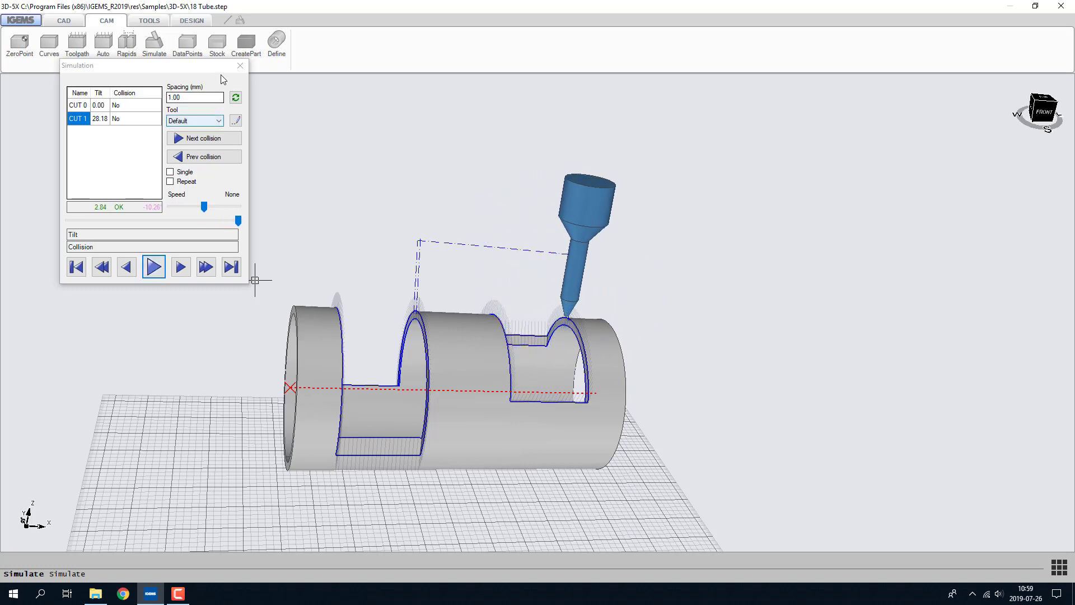
left_click(240, 65)
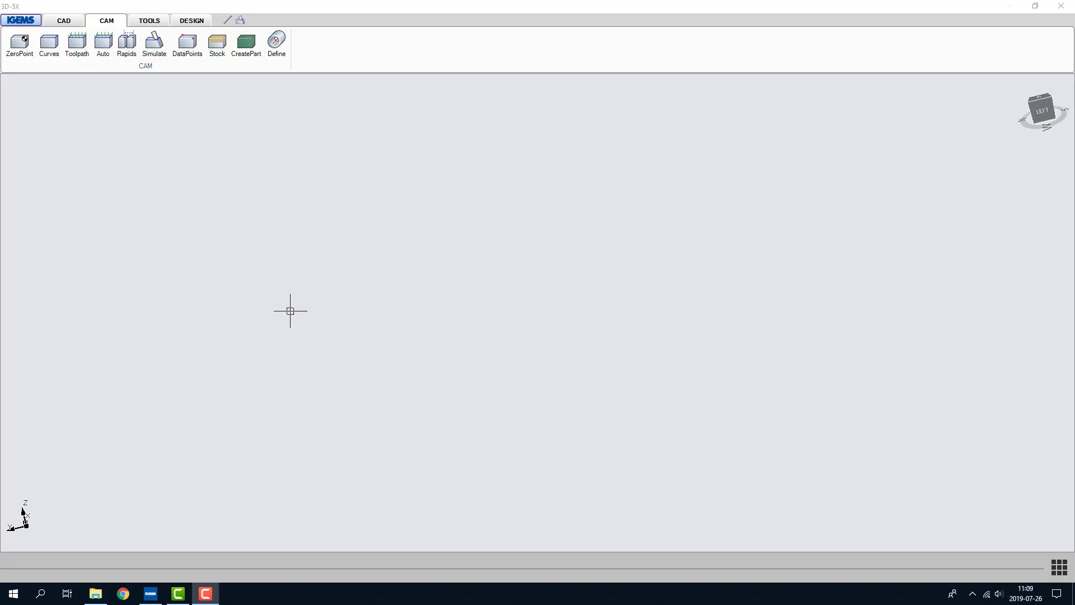
mouse_move(294, 282)
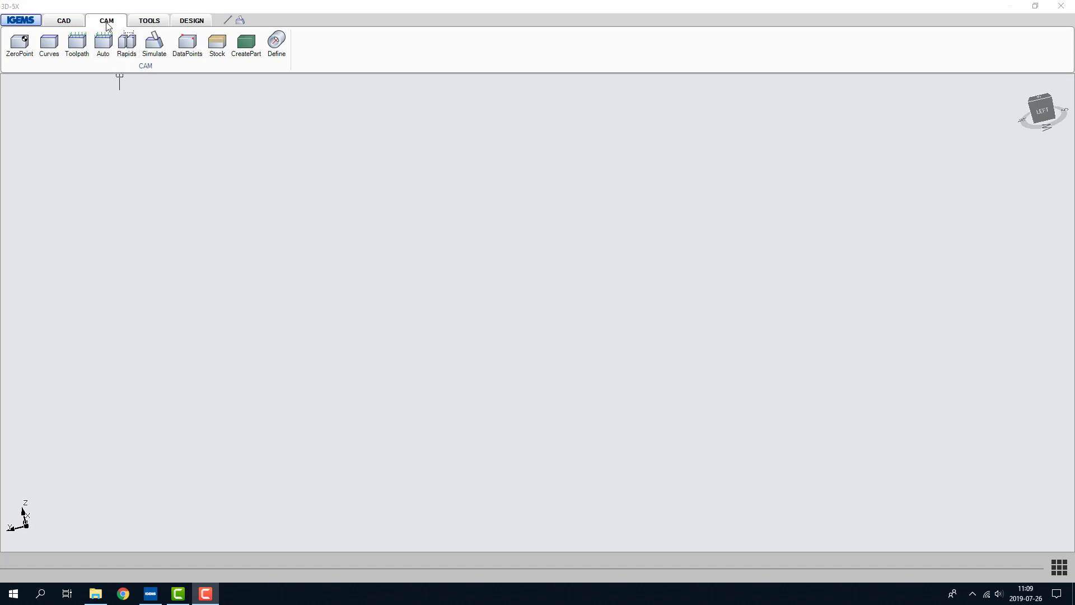
Open the tube designer maximized and delete its sample circular hole
left_click(192, 20)
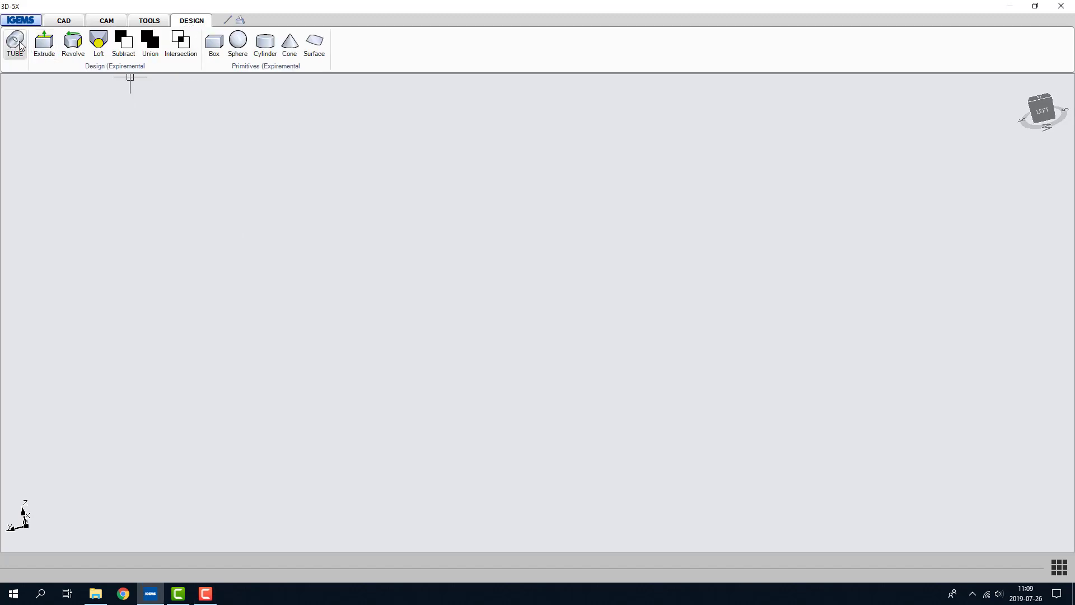
left_click(15, 42)
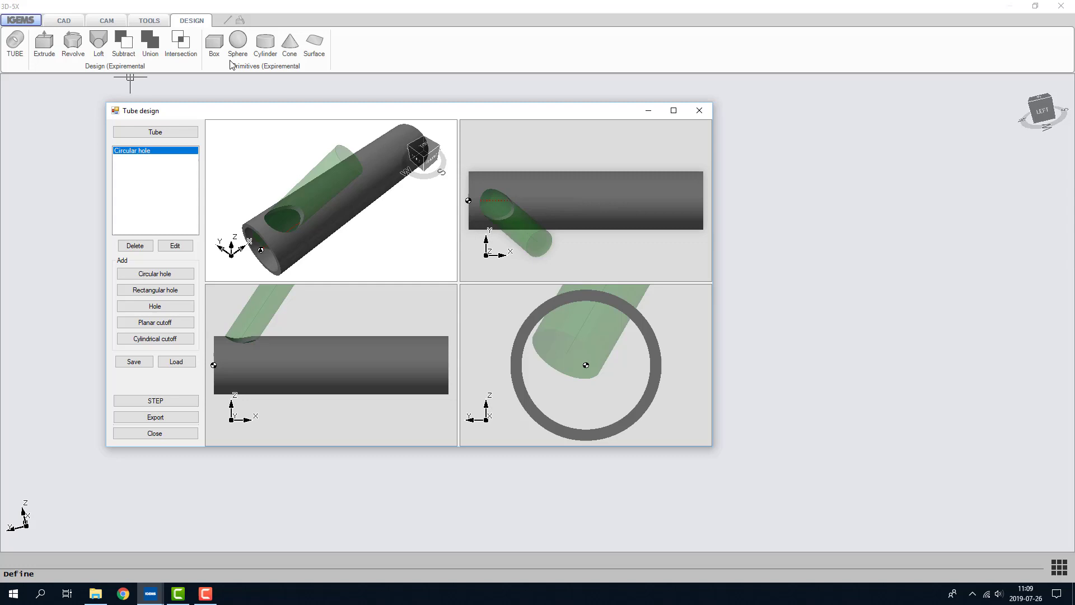
left_click(673, 111)
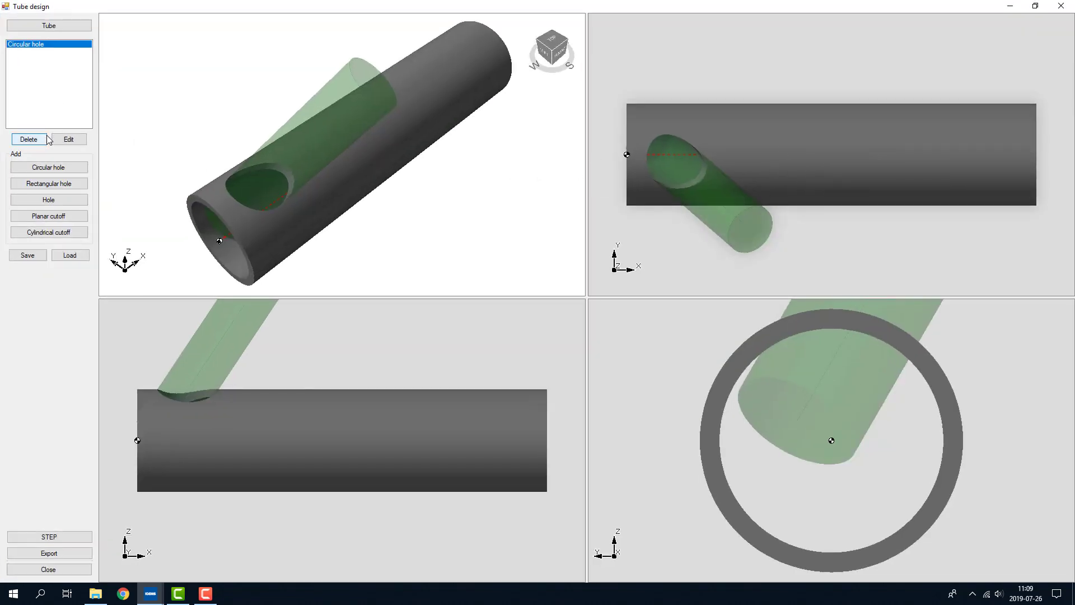
left_click(28, 139)
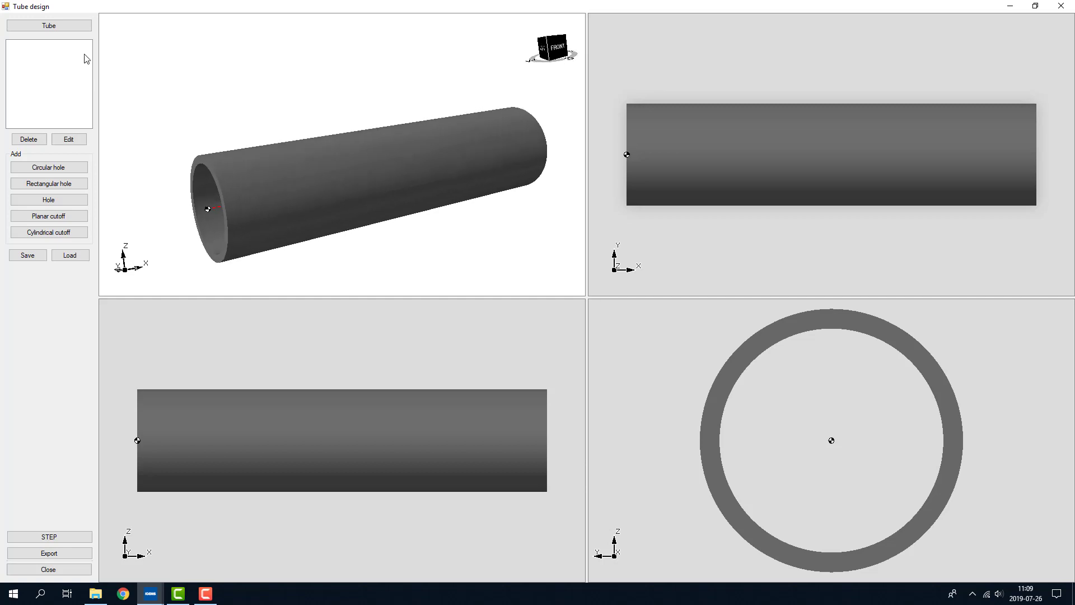
left_click(48, 25)
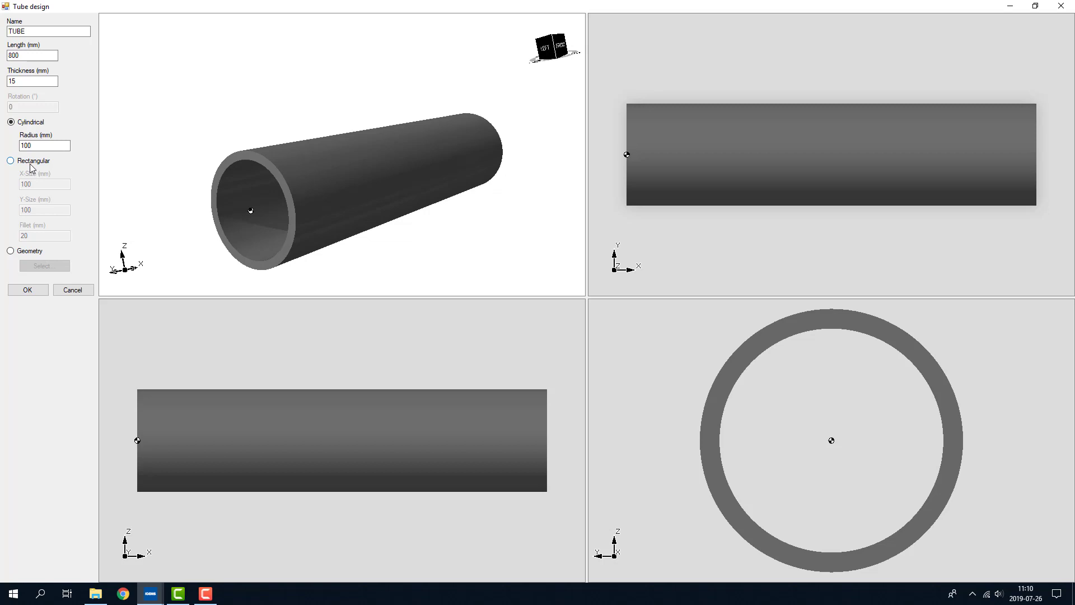
left_click(11, 160)
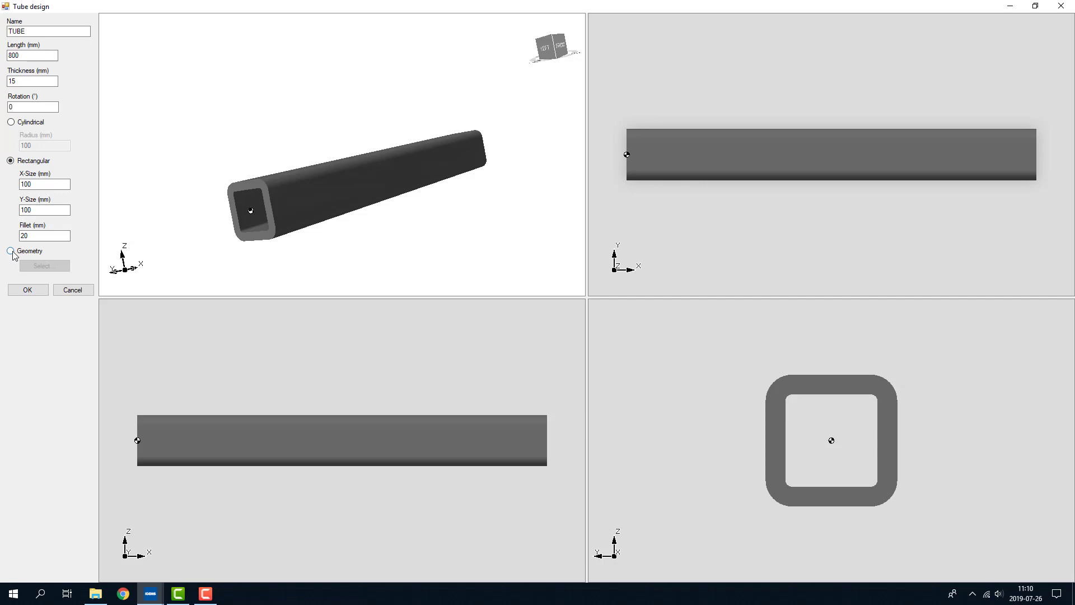
mouse_move(10, 254)
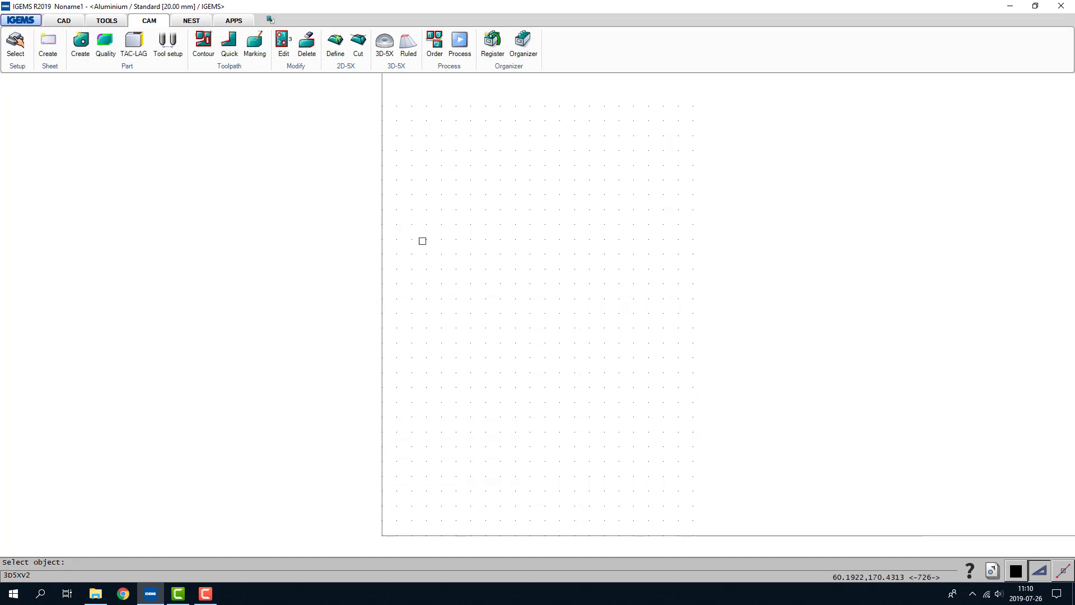
mouse_move(481, 319)
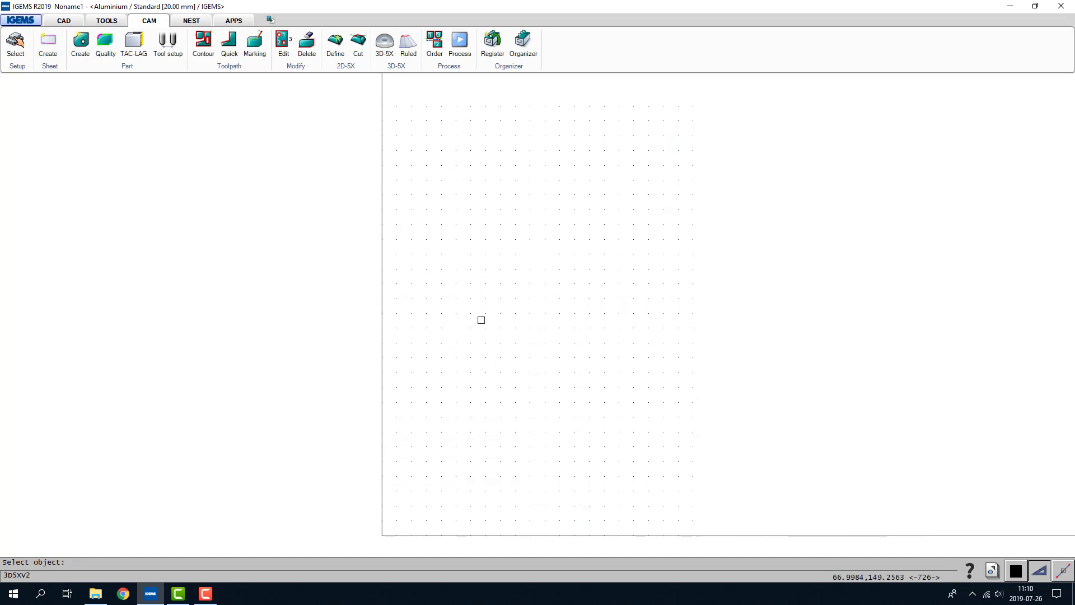
mouse_move(489, 292)
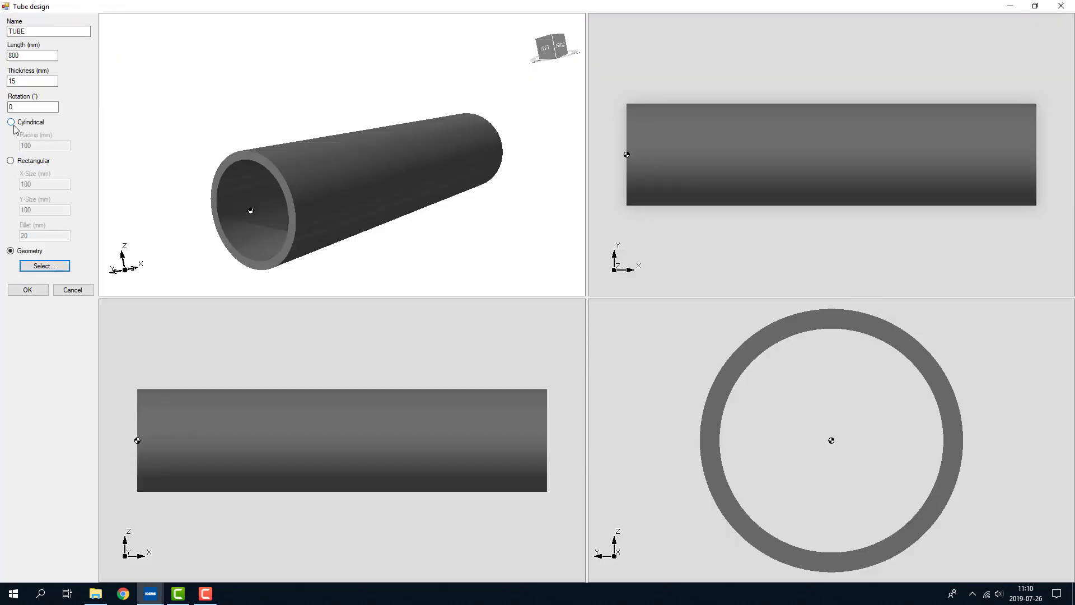
left_click(10, 121)
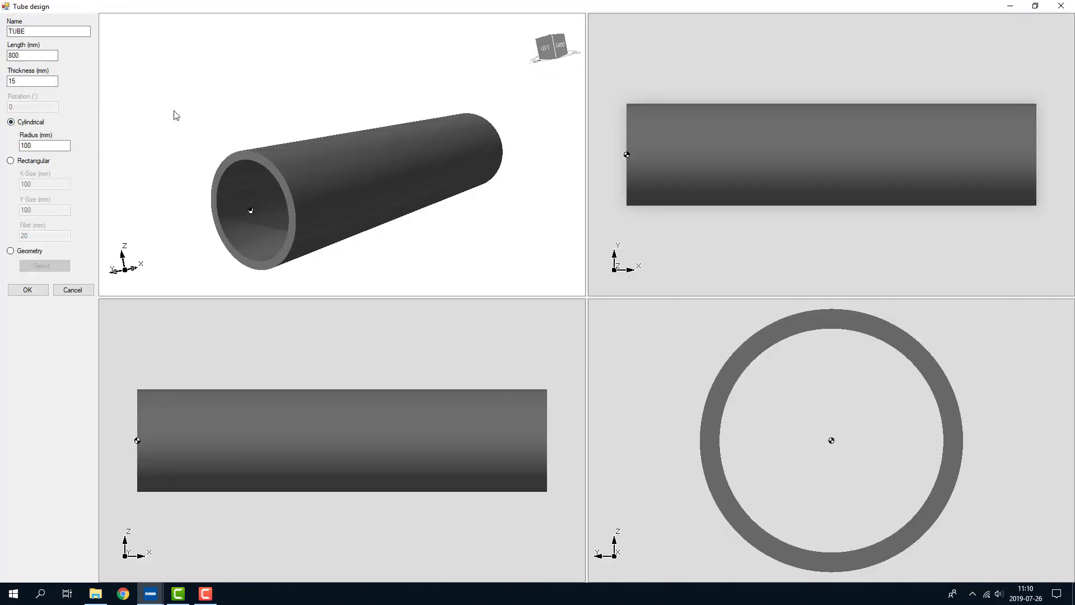
left_click(26, 289)
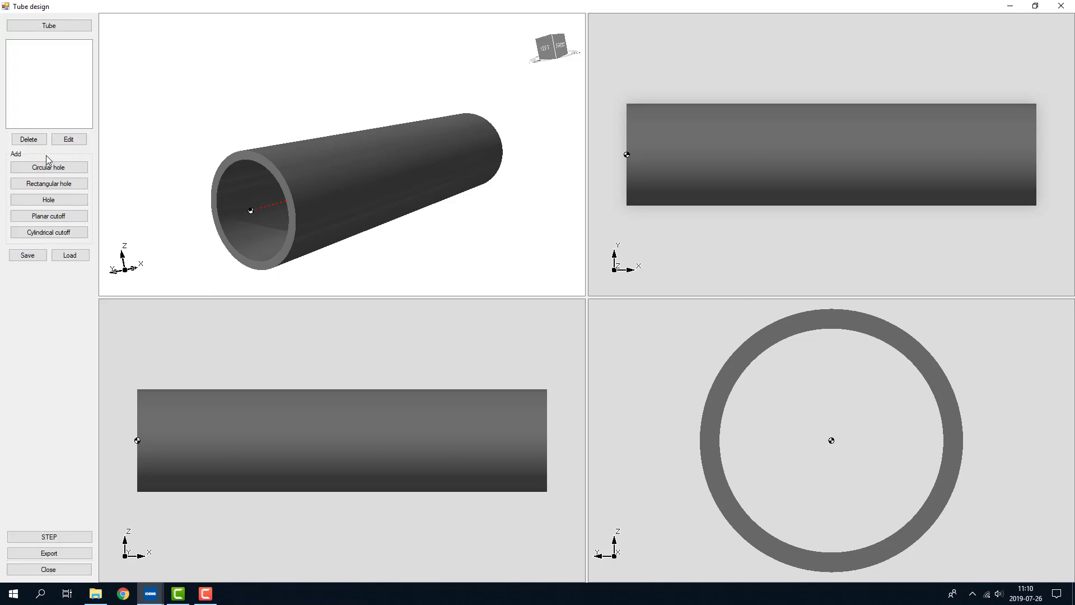
Add a circular hole with 30° rotation and 30° axial tilt
left_click(48, 167)
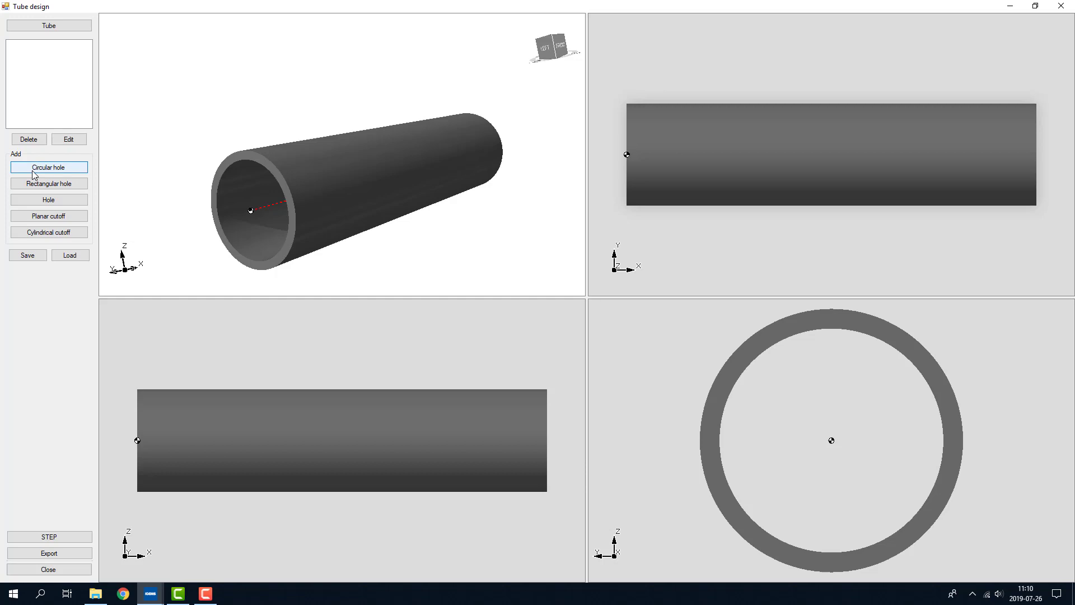
left_click(48, 166)
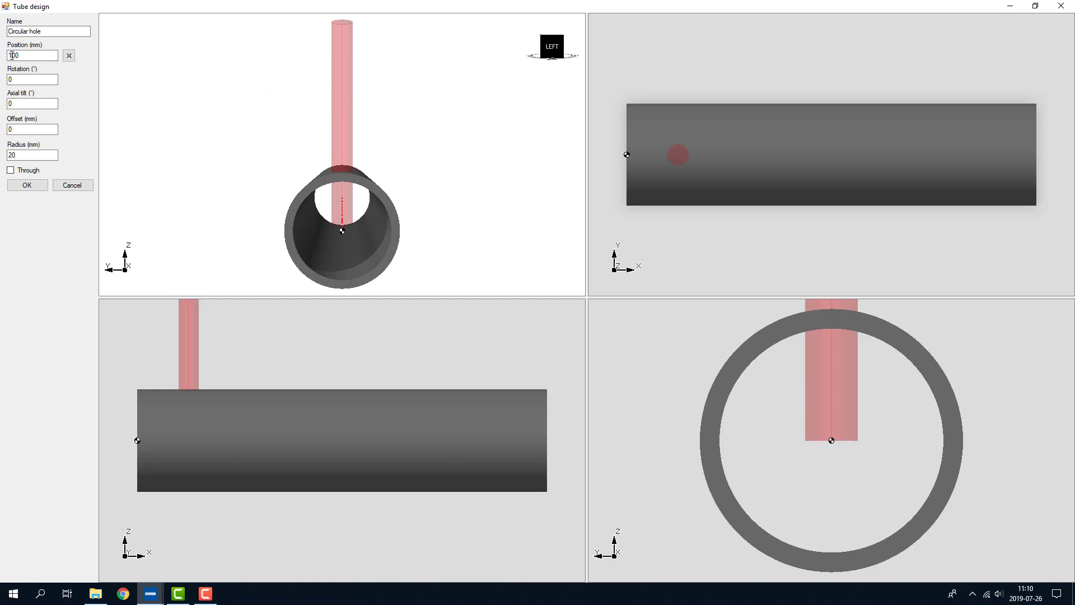
left_click(32, 78)
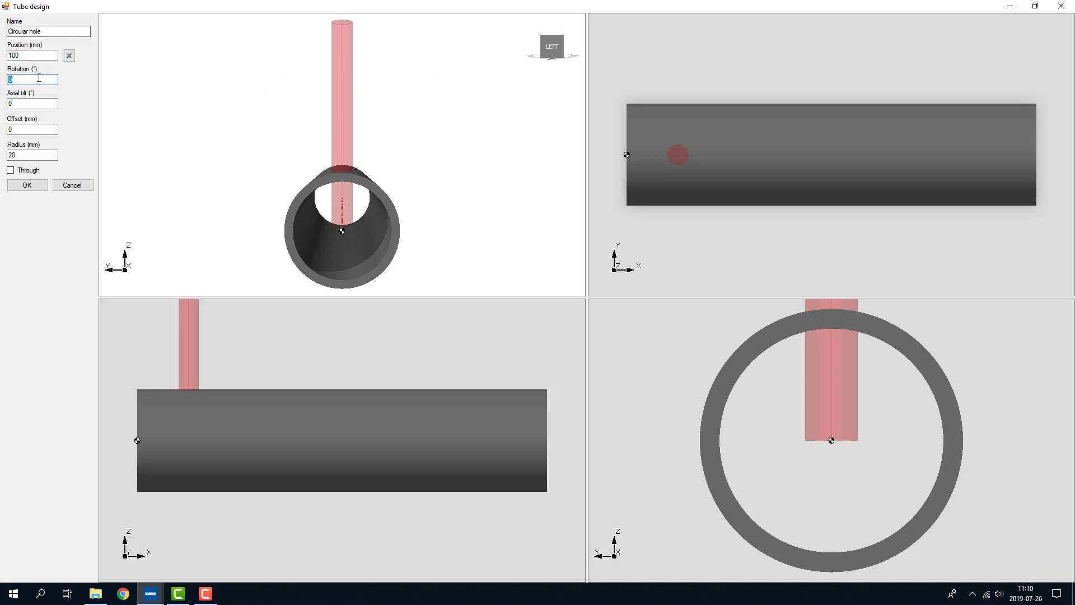
type("30")
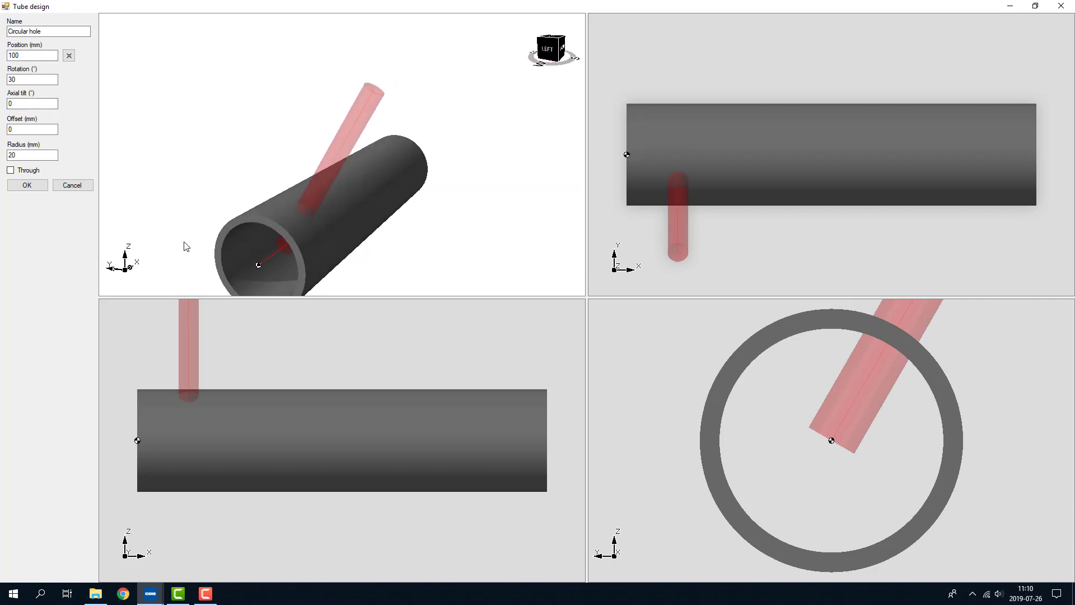
mouse_move(285, 259)
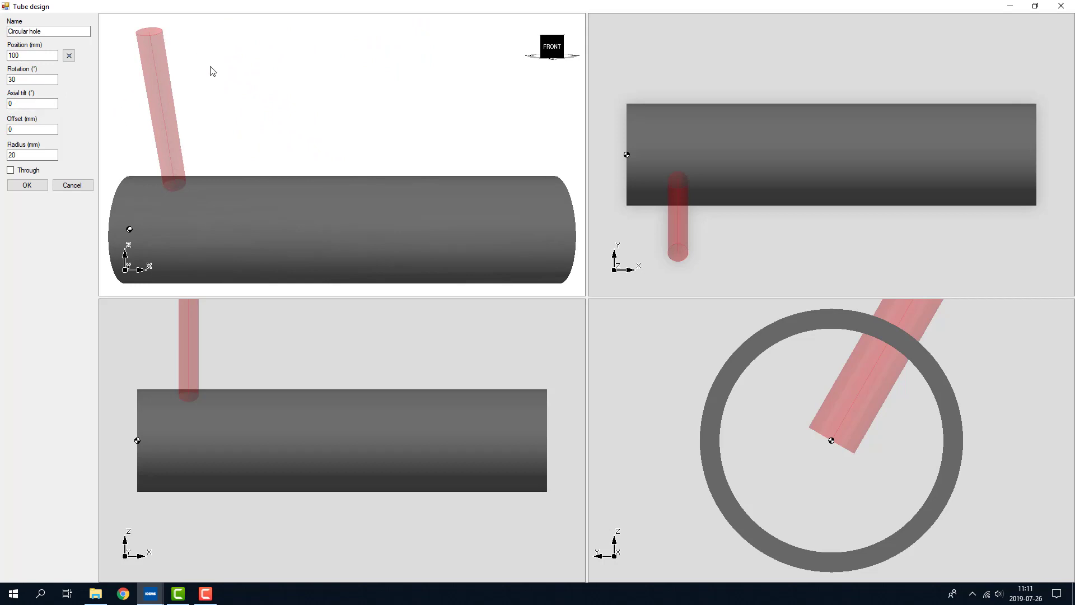
left_click(32, 103)
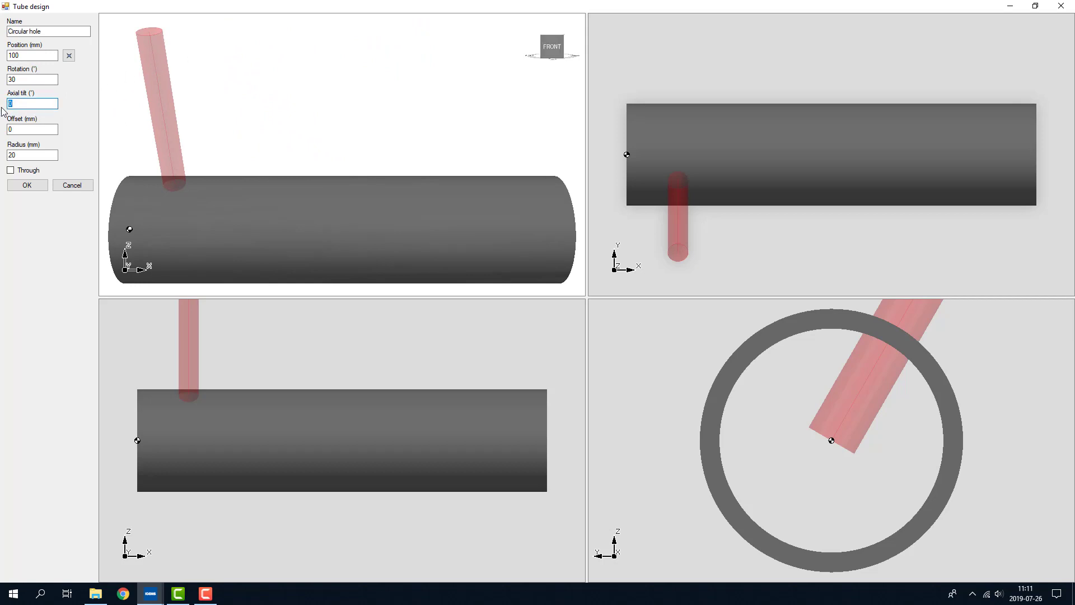
type("30")
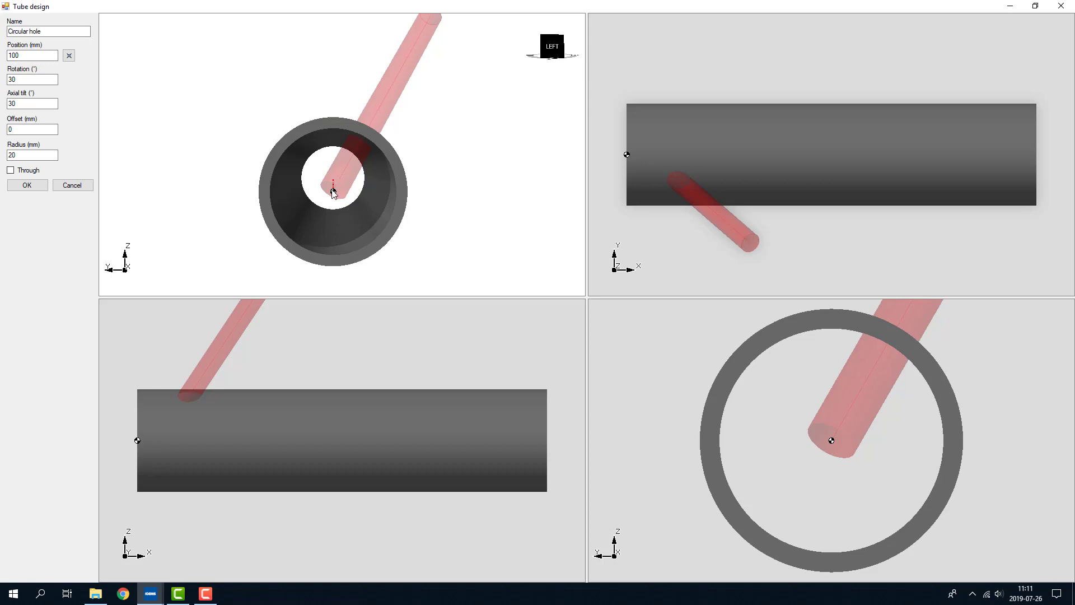
mouse_move(70, 142)
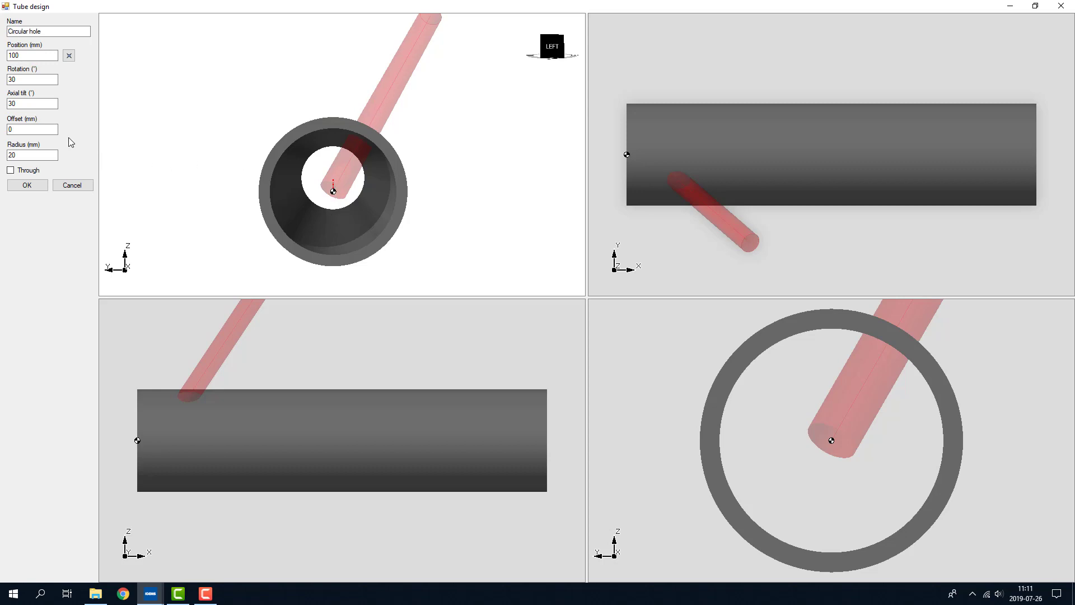
Set the hole's offset to 30 mm and radius to 50 mm, make it through, and confirm
type("30")
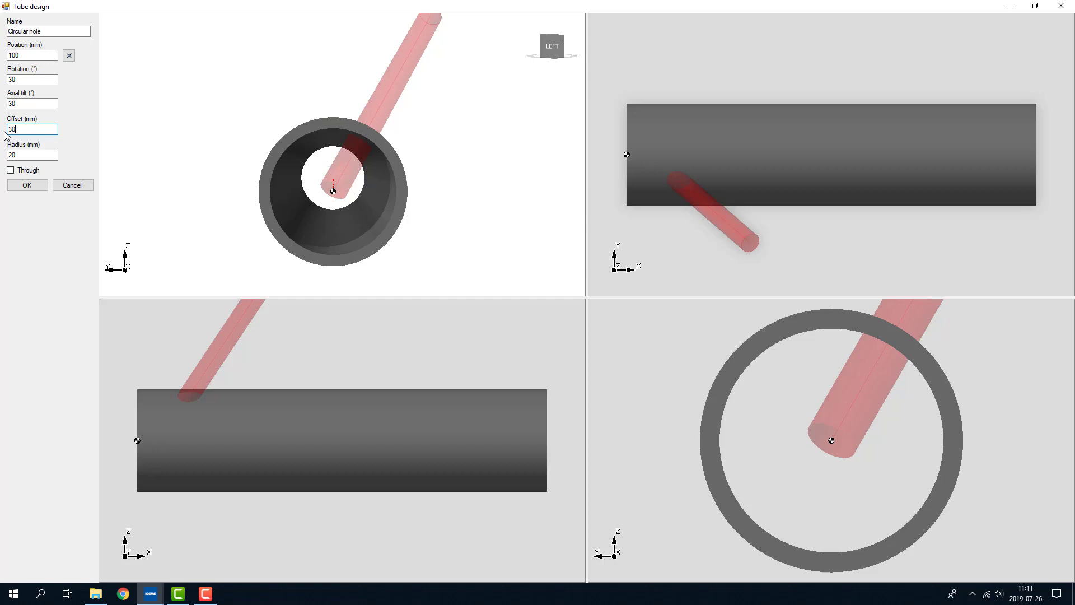
mouse_move(336, 191)
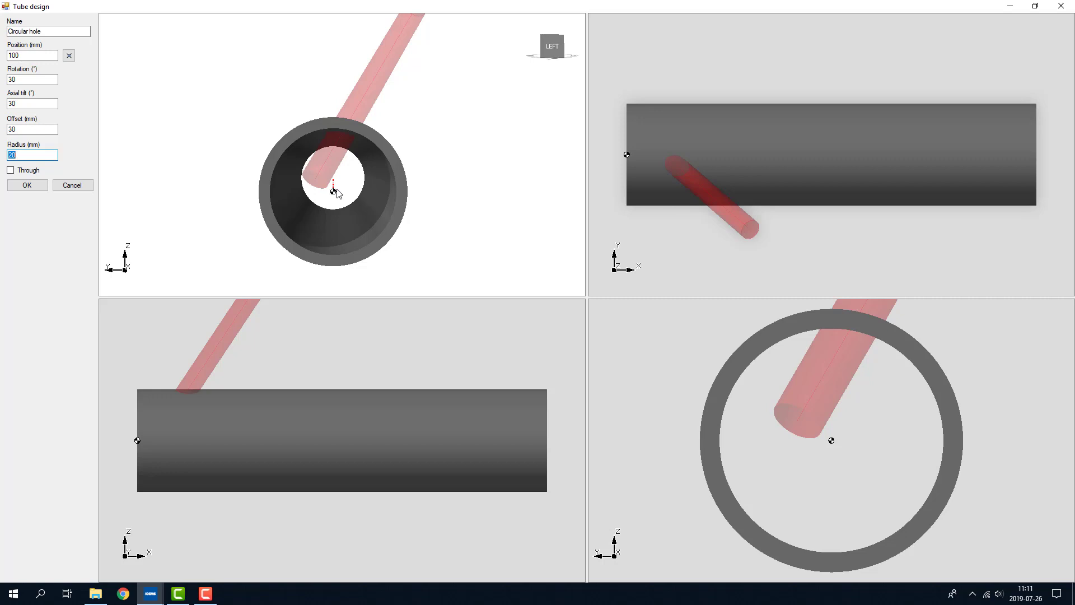
mouse_move(335, 193)
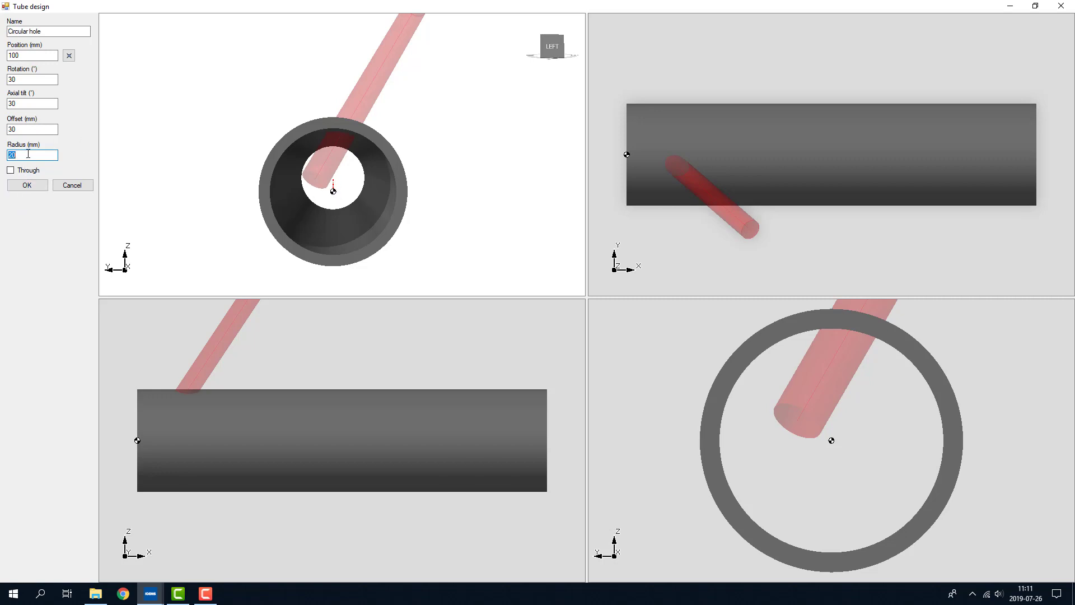
type("5")
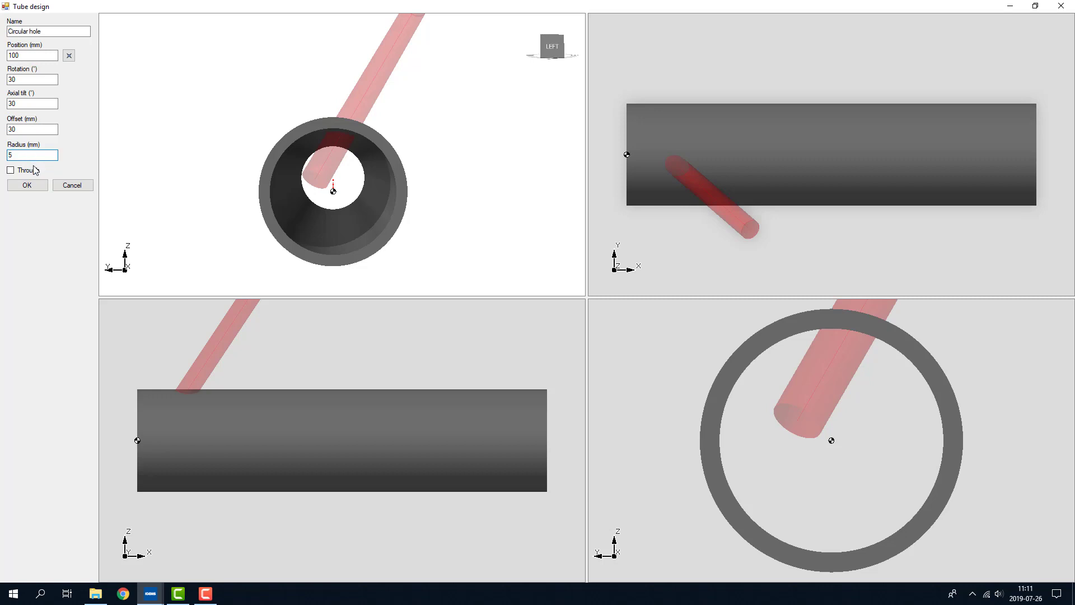
type("0")
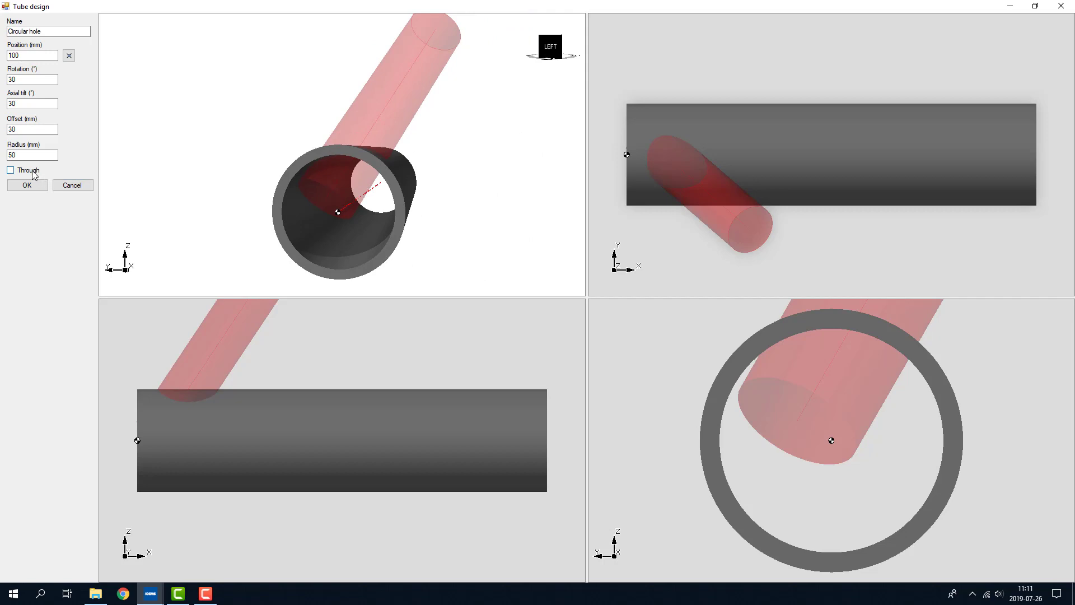
left_click(10, 170)
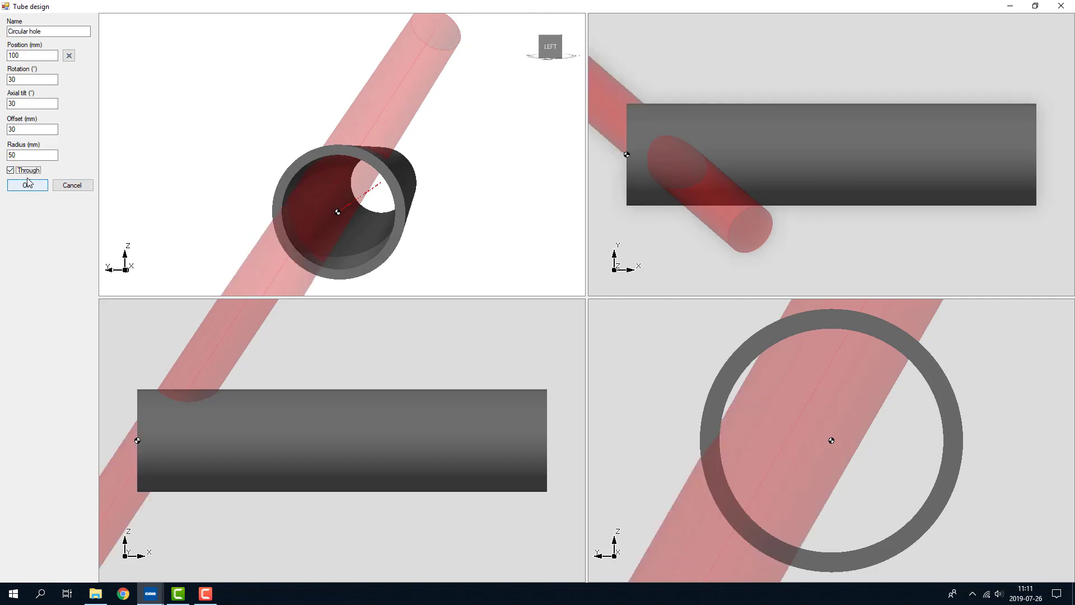
left_click(10, 169)
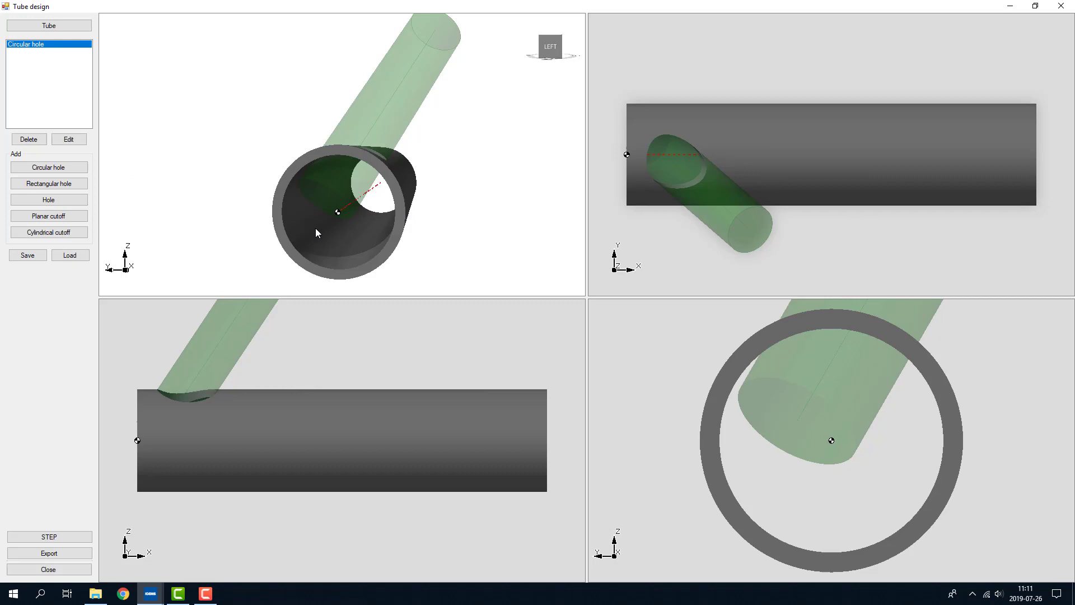
mouse_move(234, 311)
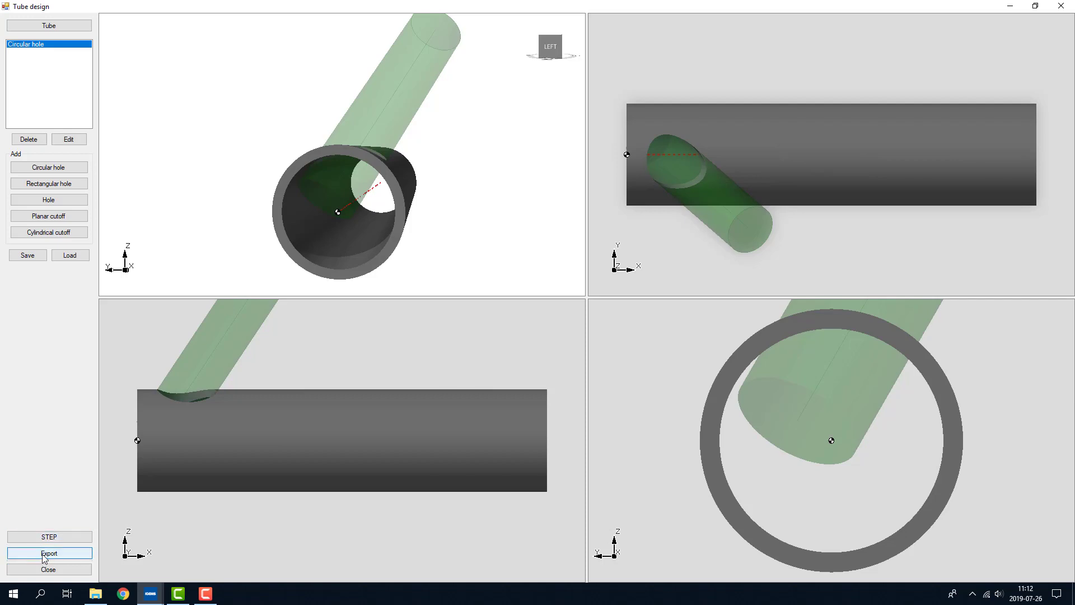
Export the holed tube into the 3D workspace and return to the CAM tools
left_click(48, 553)
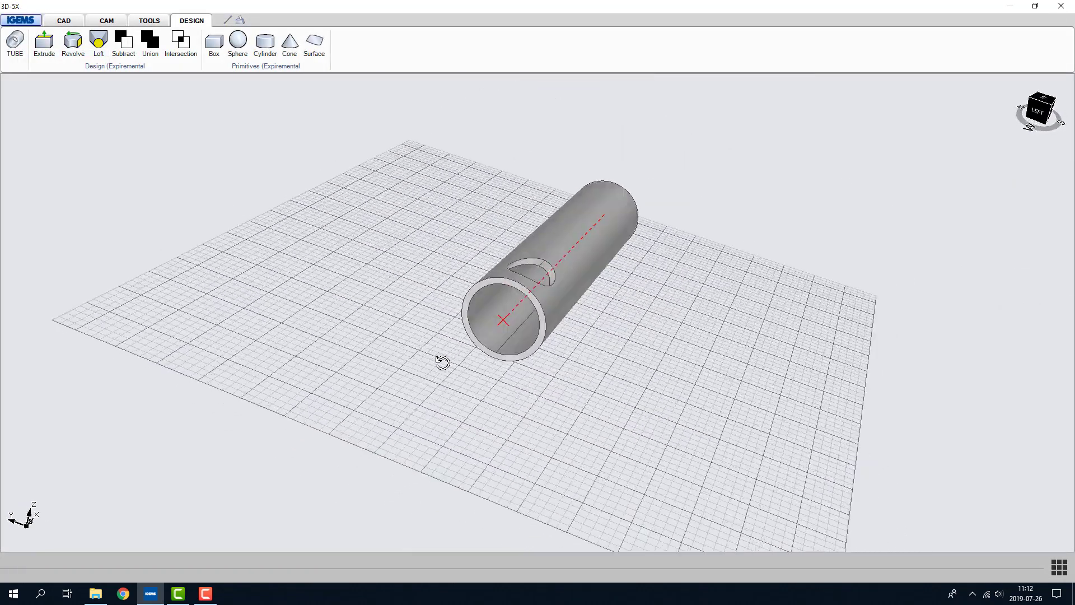
left_click(106, 20)
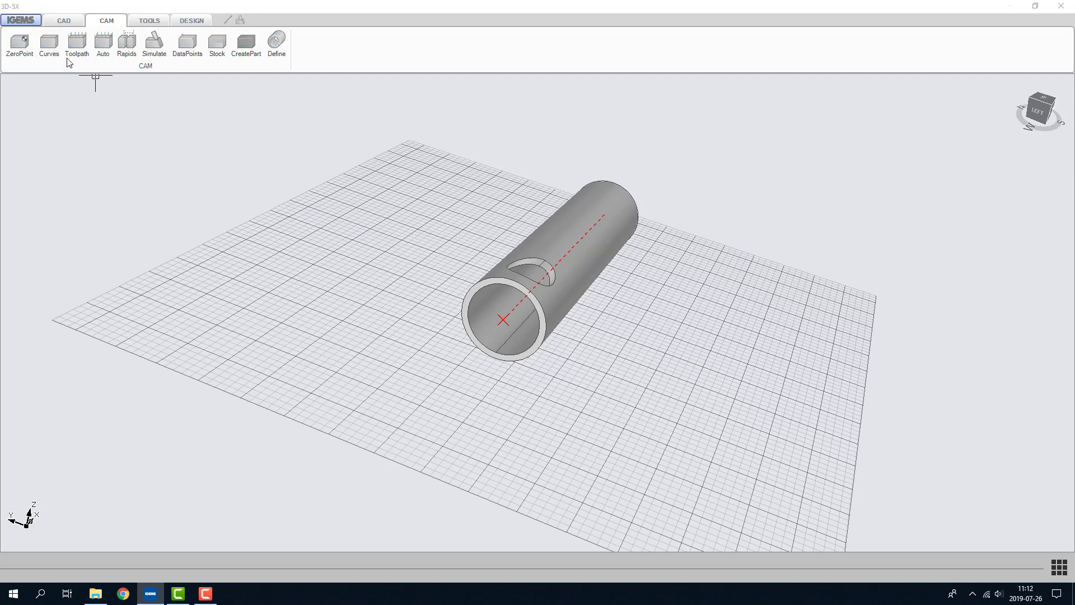
Build a cut curve from the angled hole's surface using Pick surfaces
left_click(48, 45)
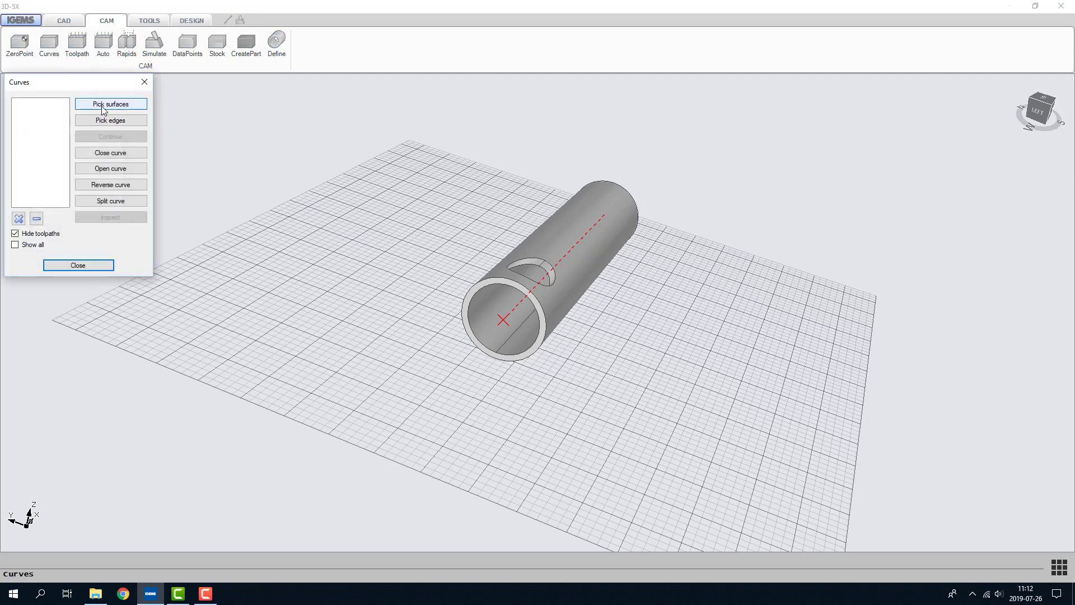
left_click(110, 103)
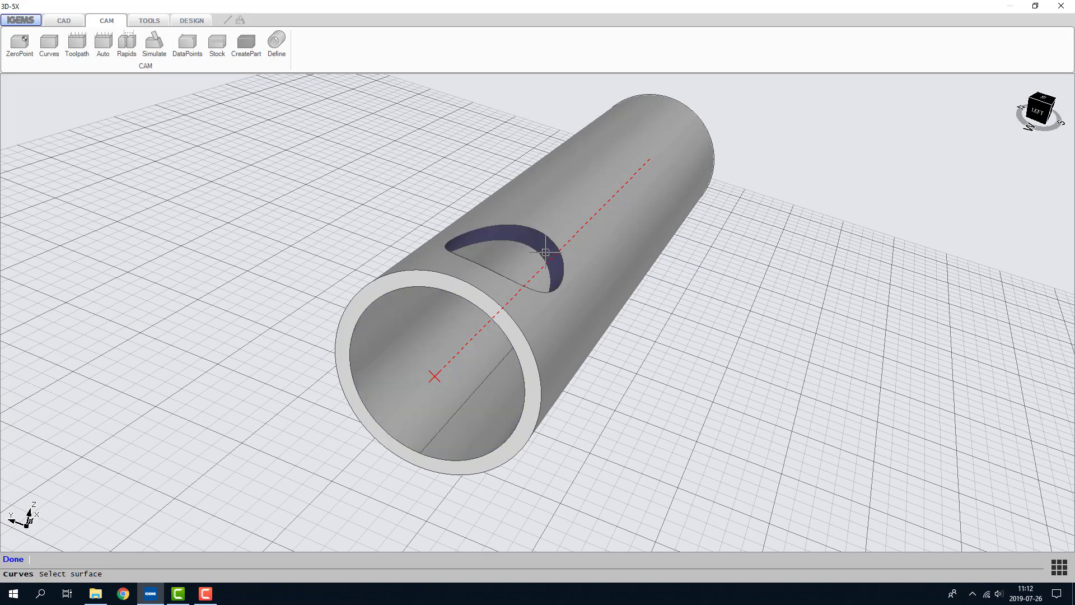
left_click(545, 249)
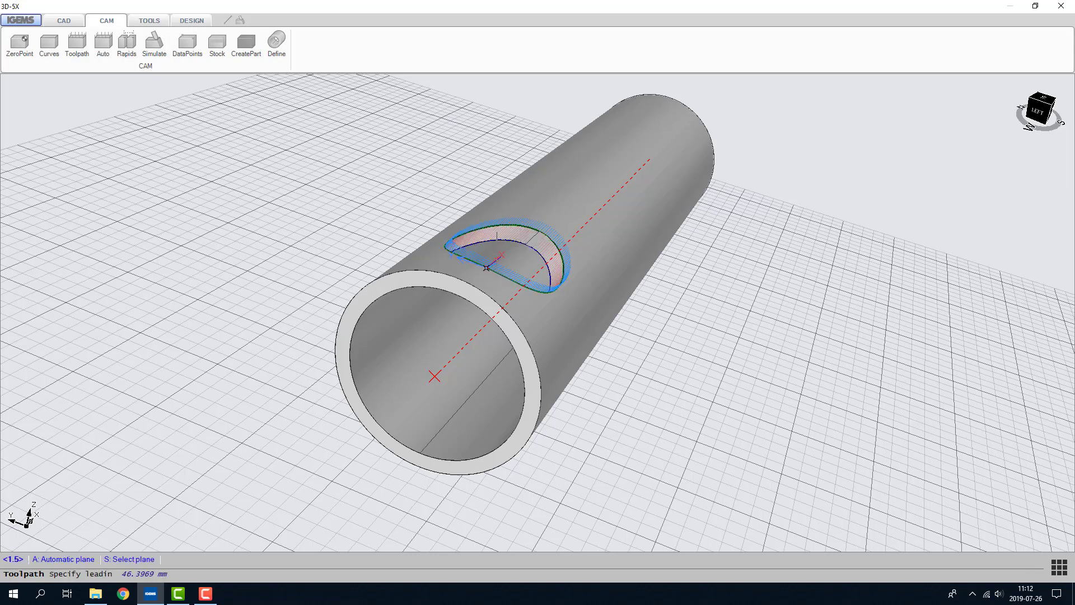
Accept the lead-in and enable Rotation axis for the CUT 0 hole toolpath
left_click(76, 45)
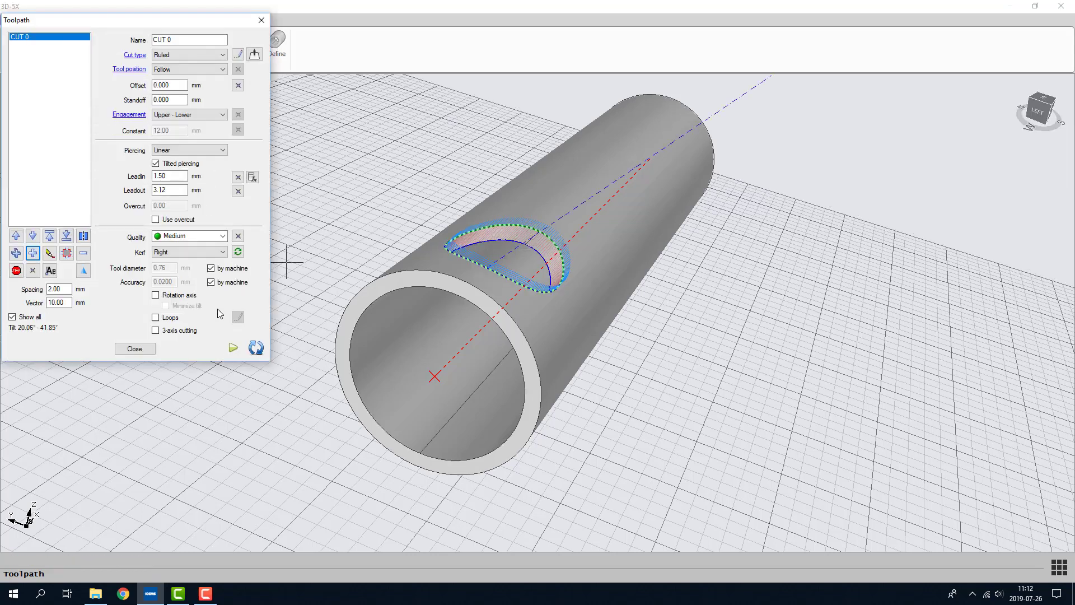
left_click(155, 294)
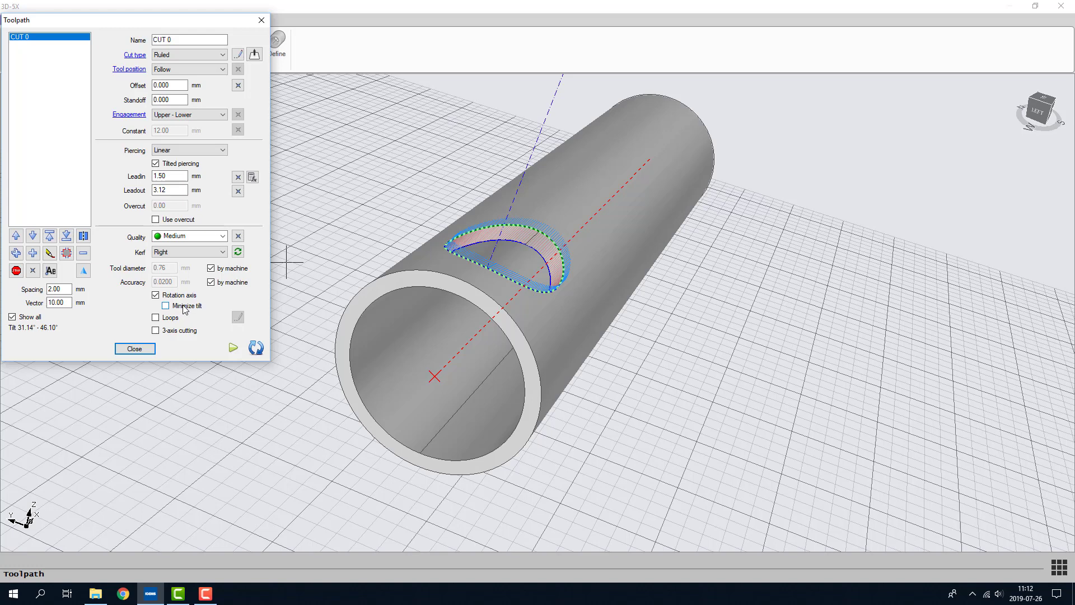
left_click(134, 348)
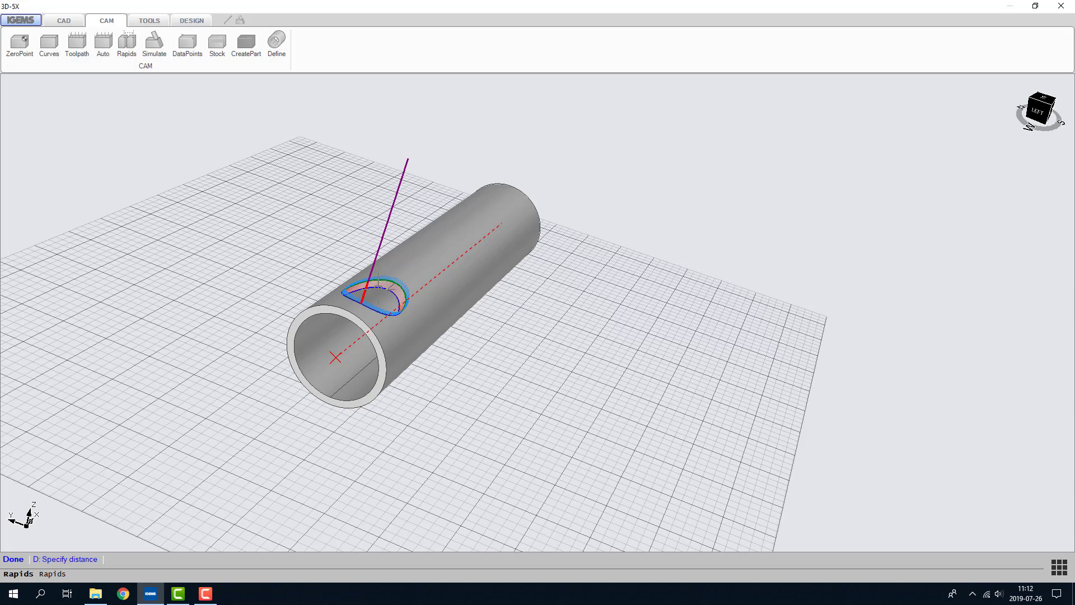
Run the CUT 0 simulation, pause it and step back through the hole cut checking for collisions
left_click(153, 45)
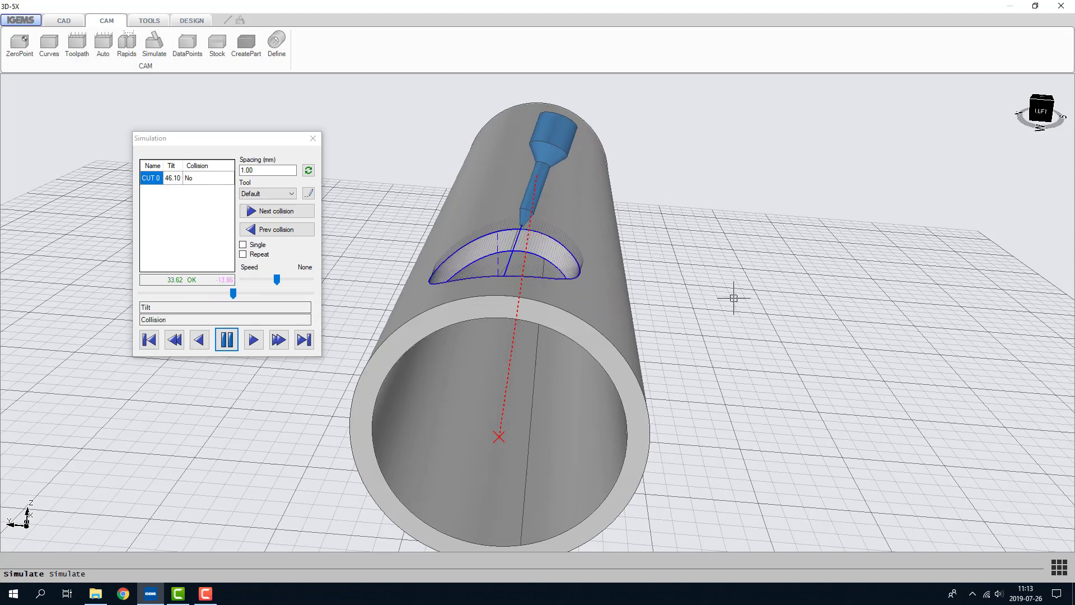
left_click(252, 339)
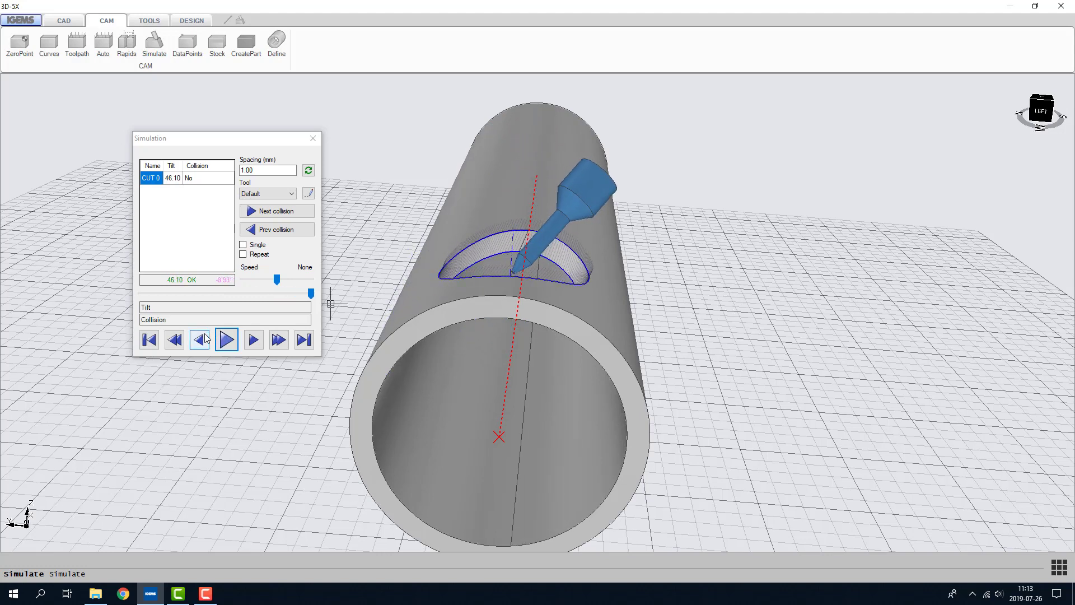
left_click(199, 339)
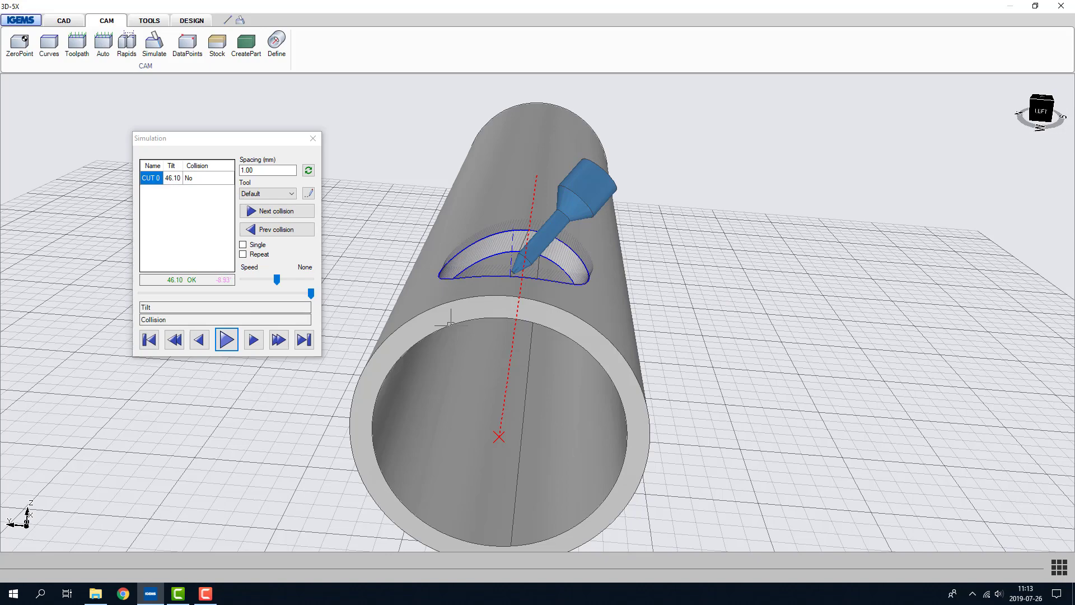